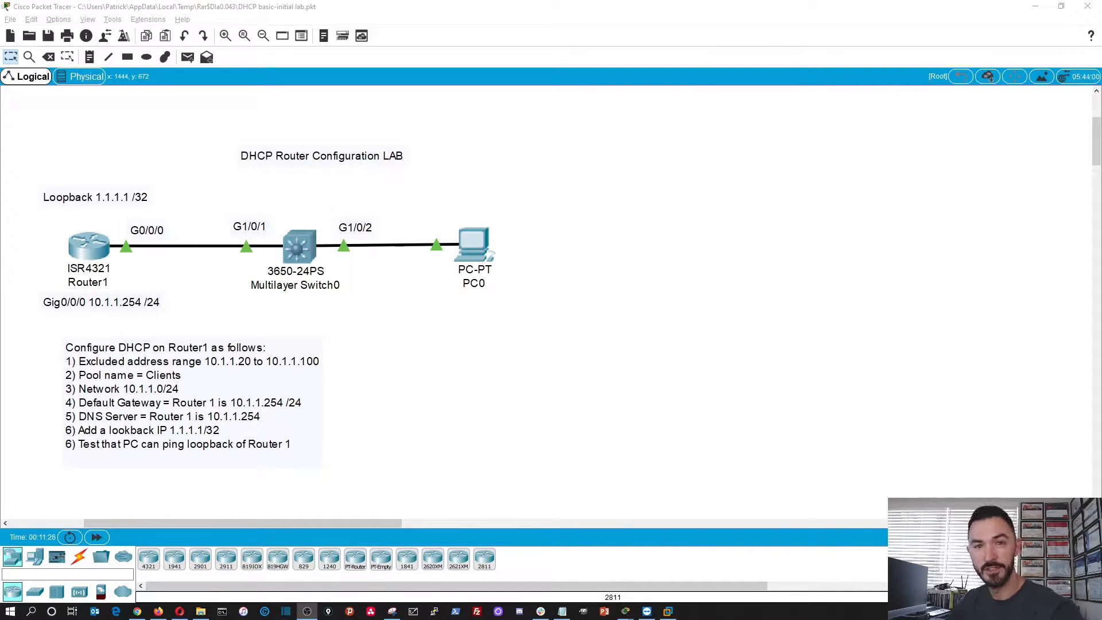
mouse_move(626, 327)
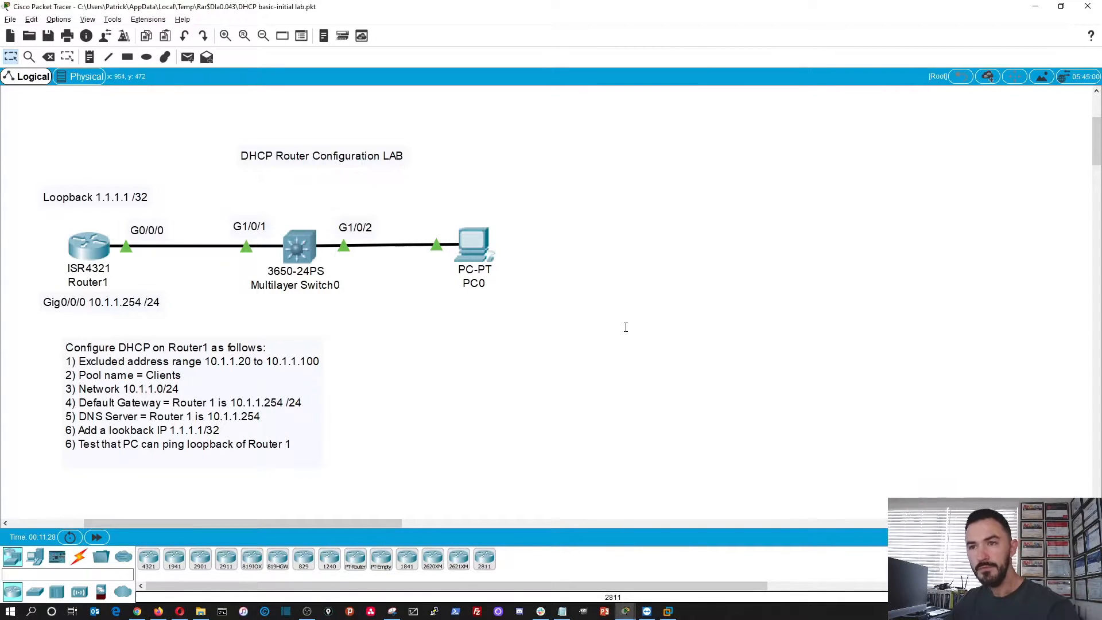
mouse_move(102, 295)
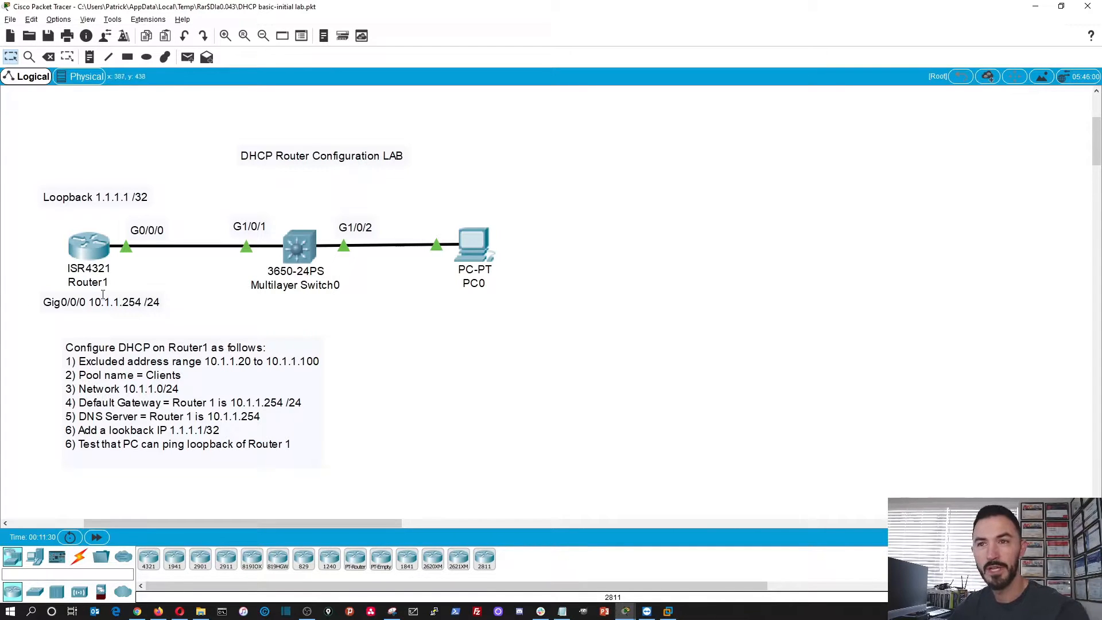
mouse_move(144, 571)
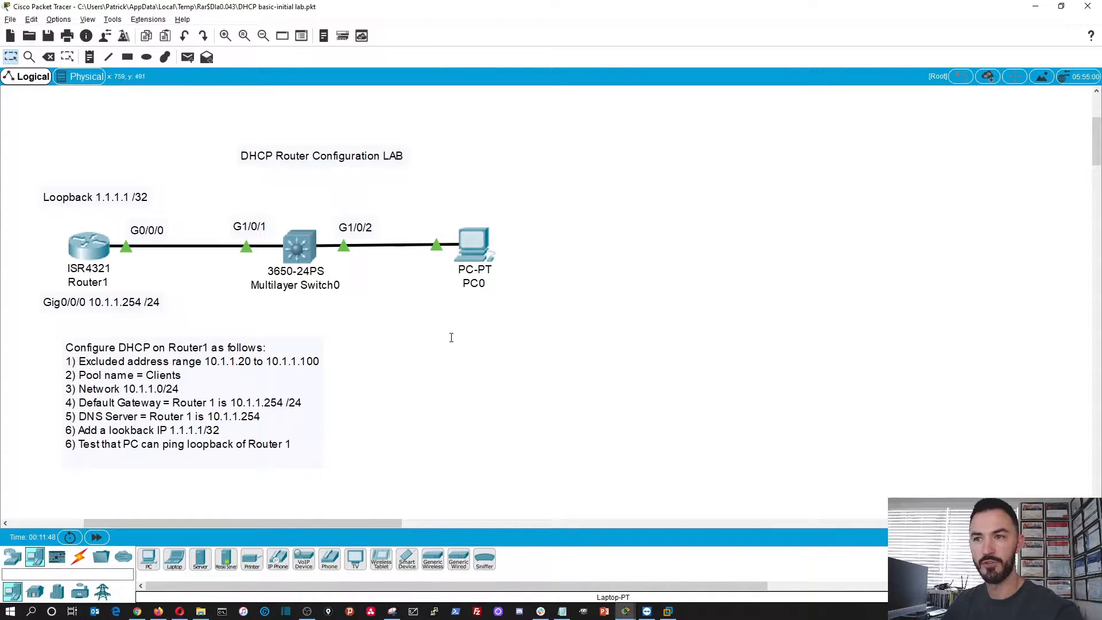
mouse_move(495, 430)
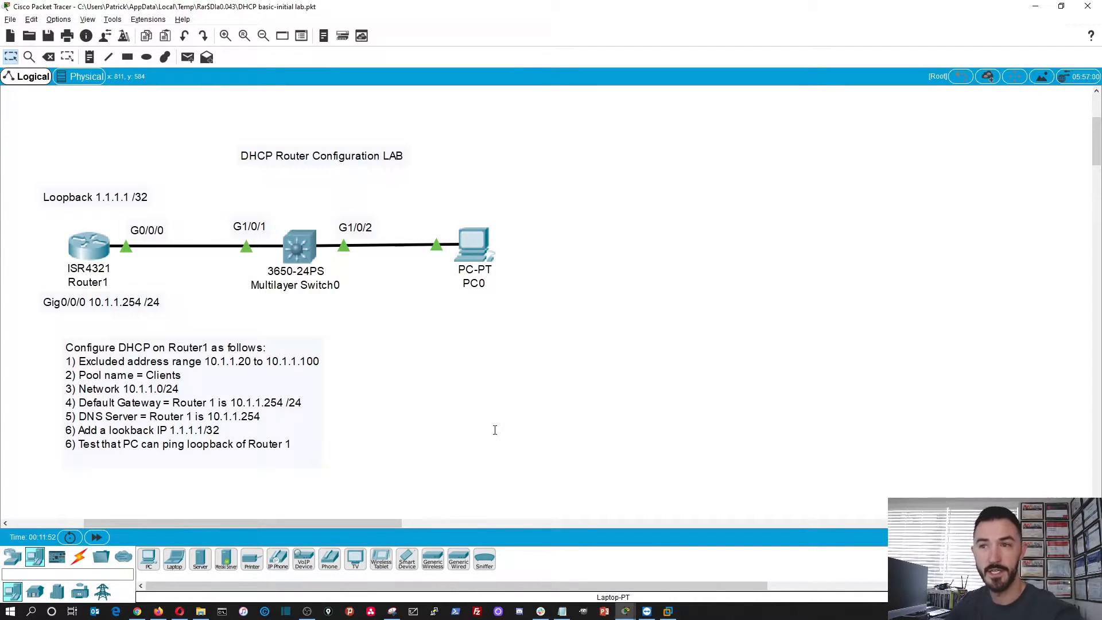
mouse_move(415, 459)
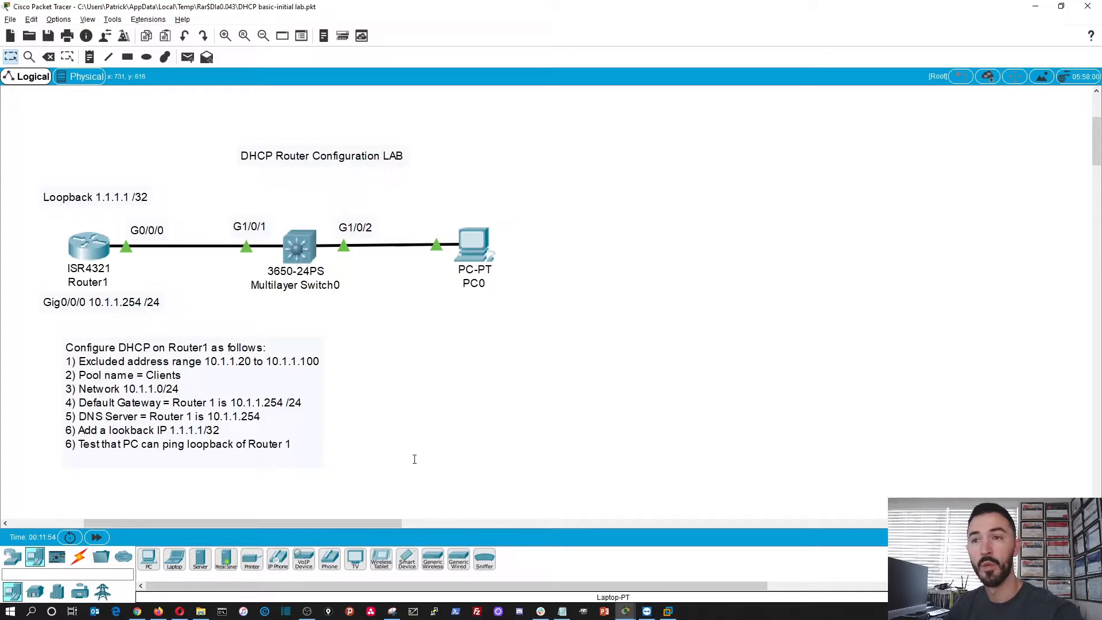
mouse_move(395, 449)
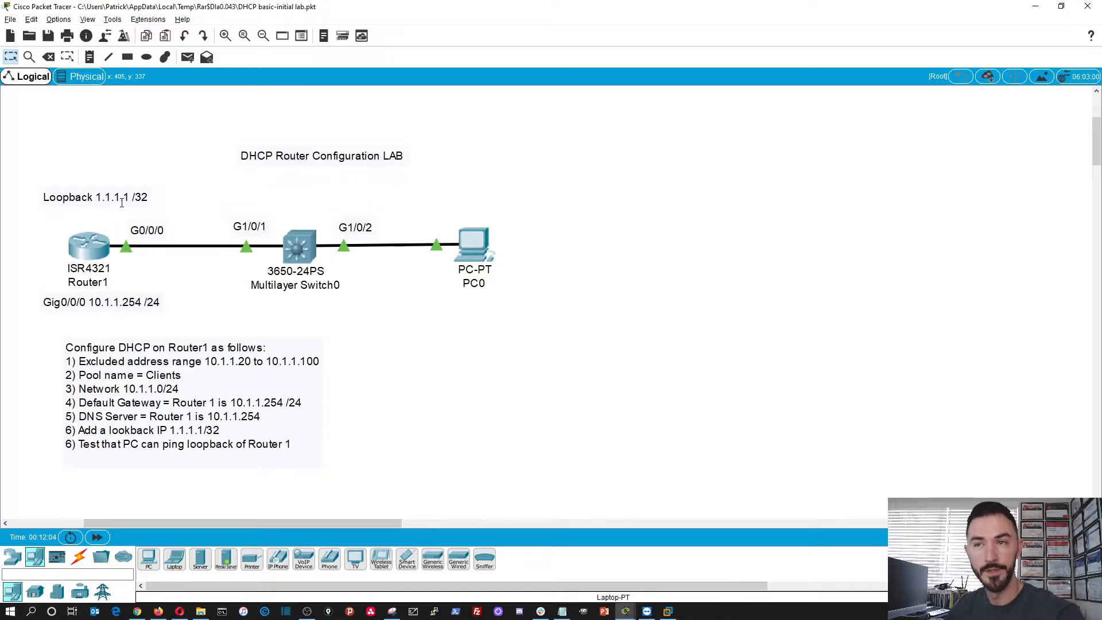
mouse_move(250, 231)
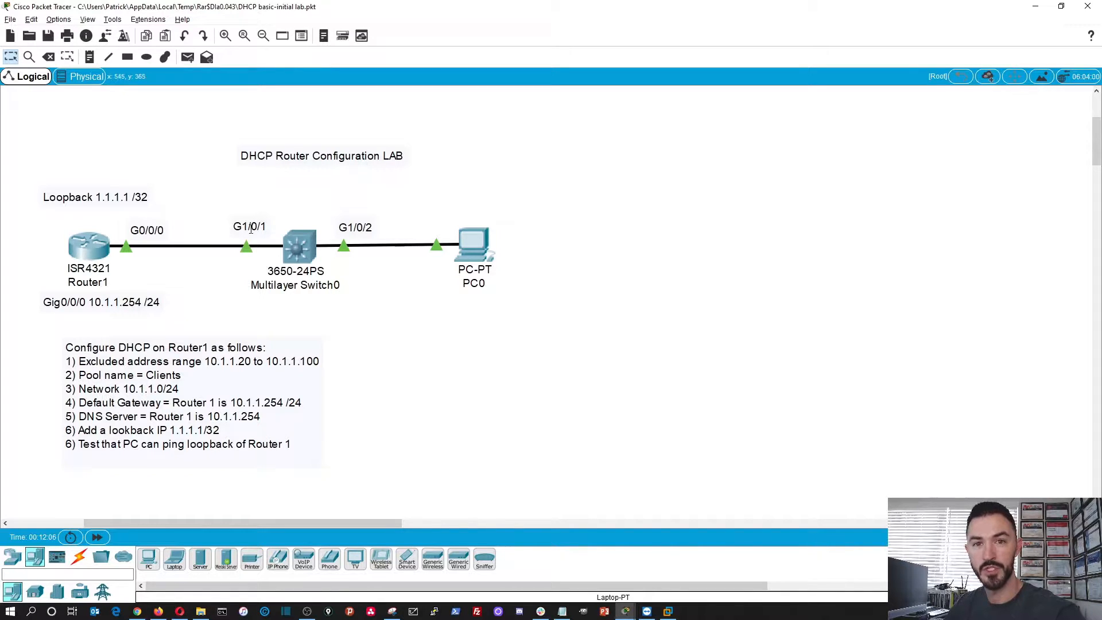
mouse_move(398, 391)
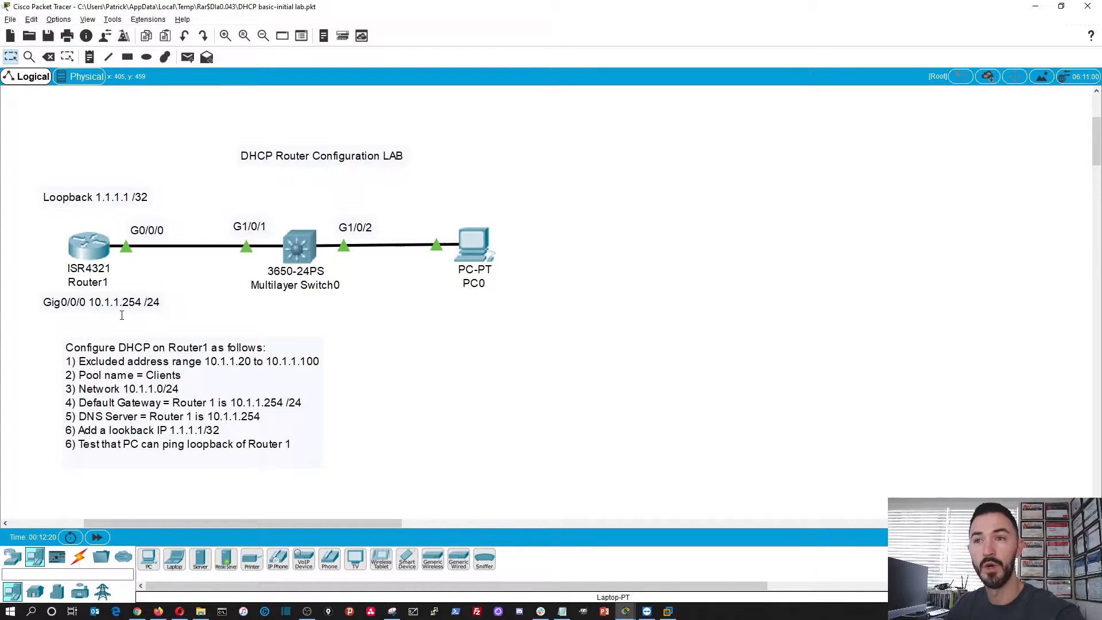
mouse_move(170, 314)
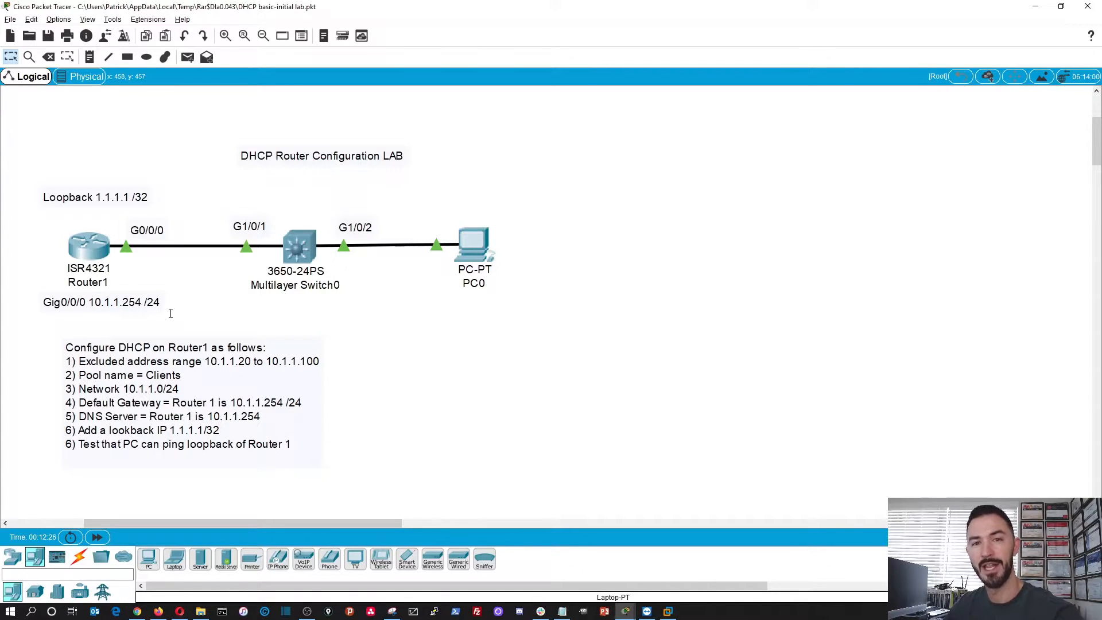
mouse_move(414, 321)
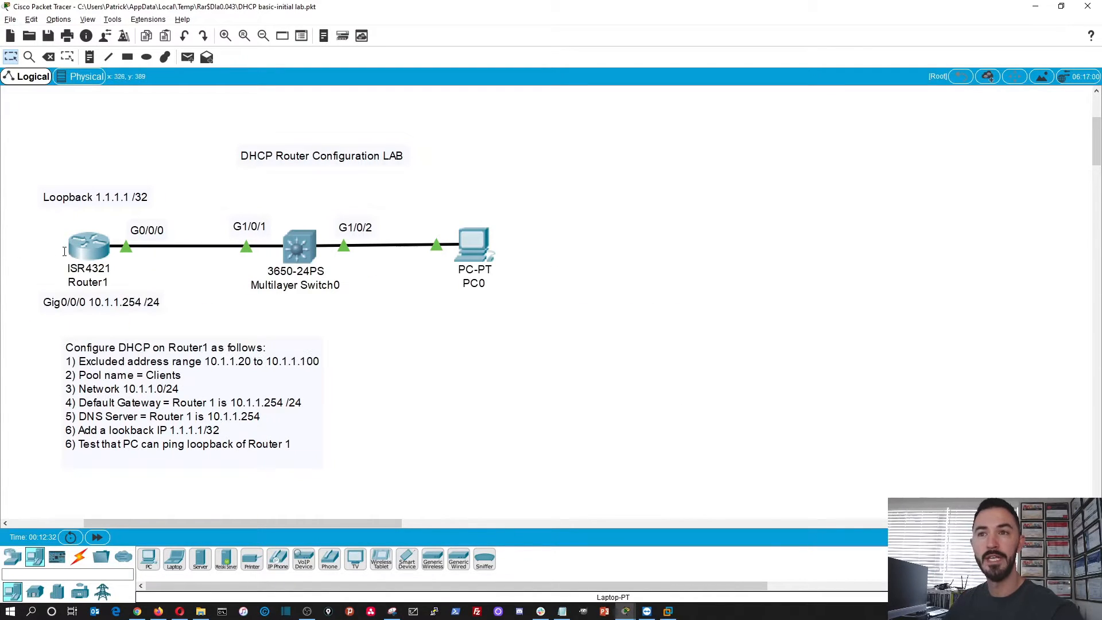
mouse_move(76, 260)
text(7)
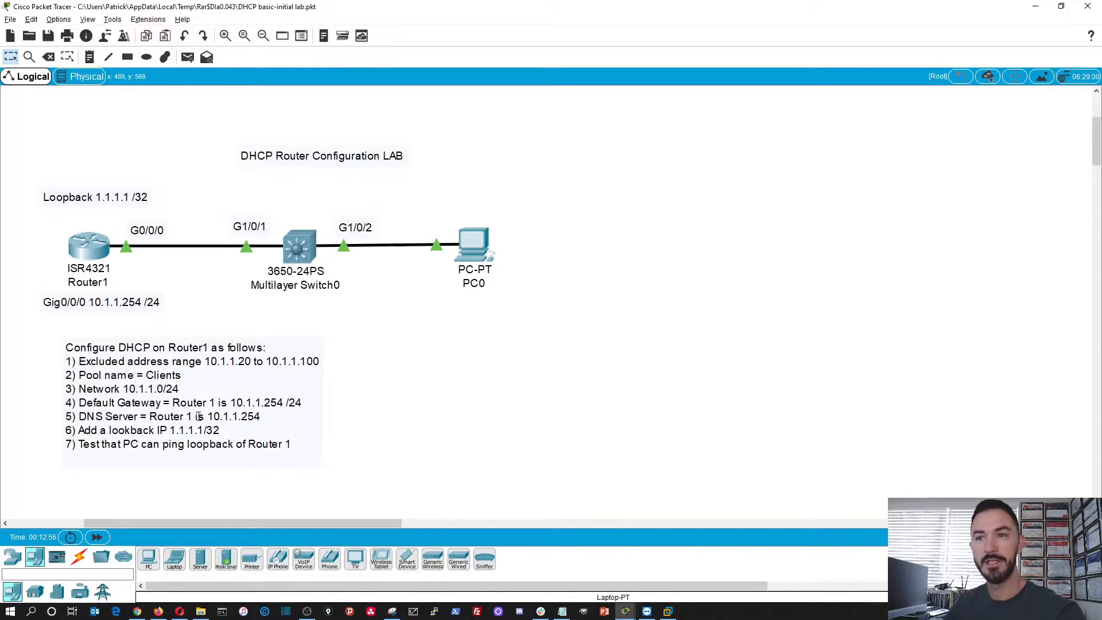
mouse_move(157, 430)
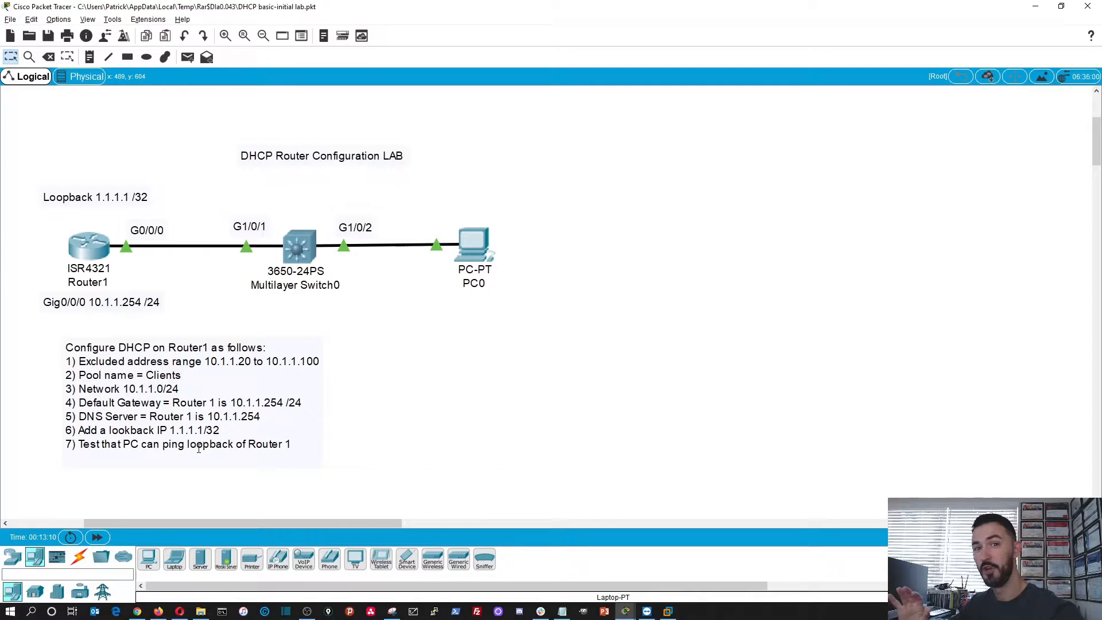
mouse_move(533, 385)
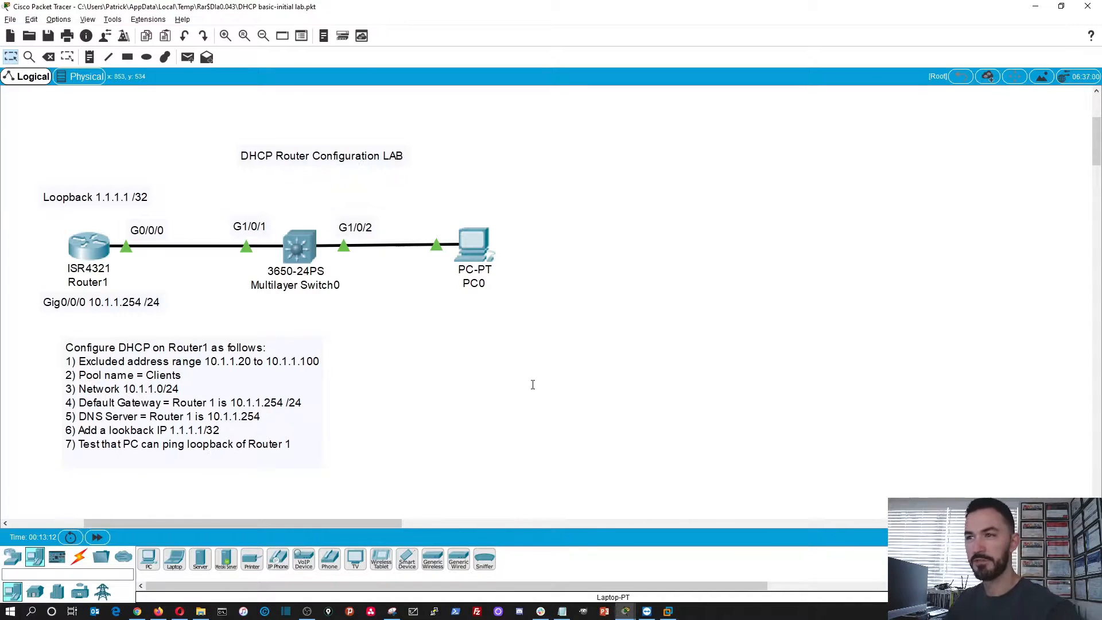
mouse_move(502, 382)
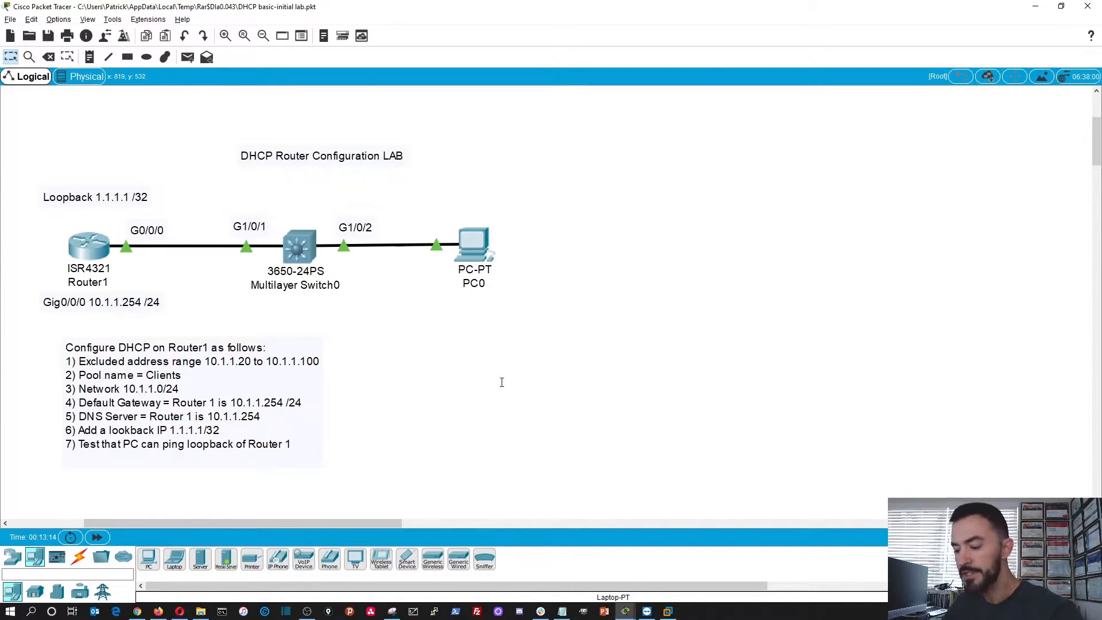
Open Router1's CLI and run show ip interface brief, showing no assigned addresses
click(89, 244)
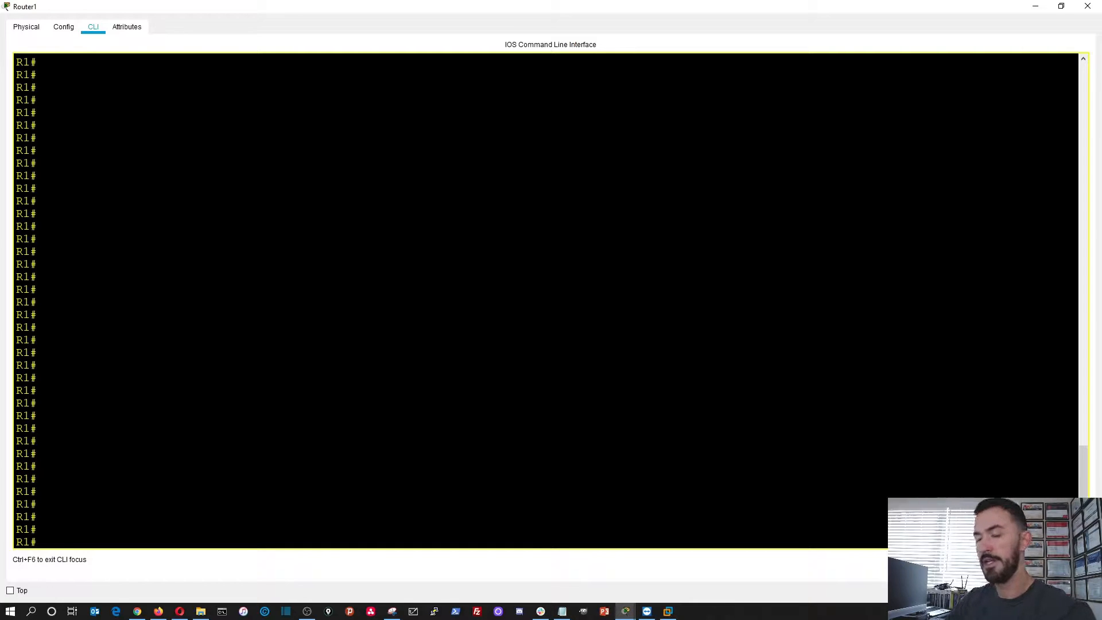
text(show ip inter br)
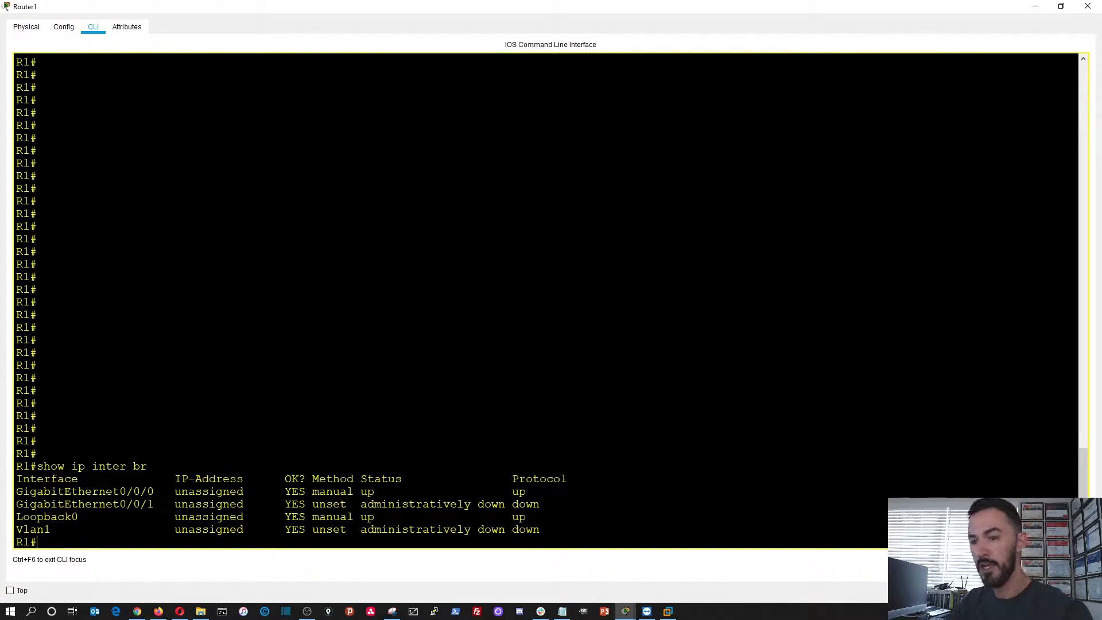
Assign 10.1.1.254 255.255.255.0 to Router1's GigabitEthernet0/0/0 from global configuration mode
text(configure t)
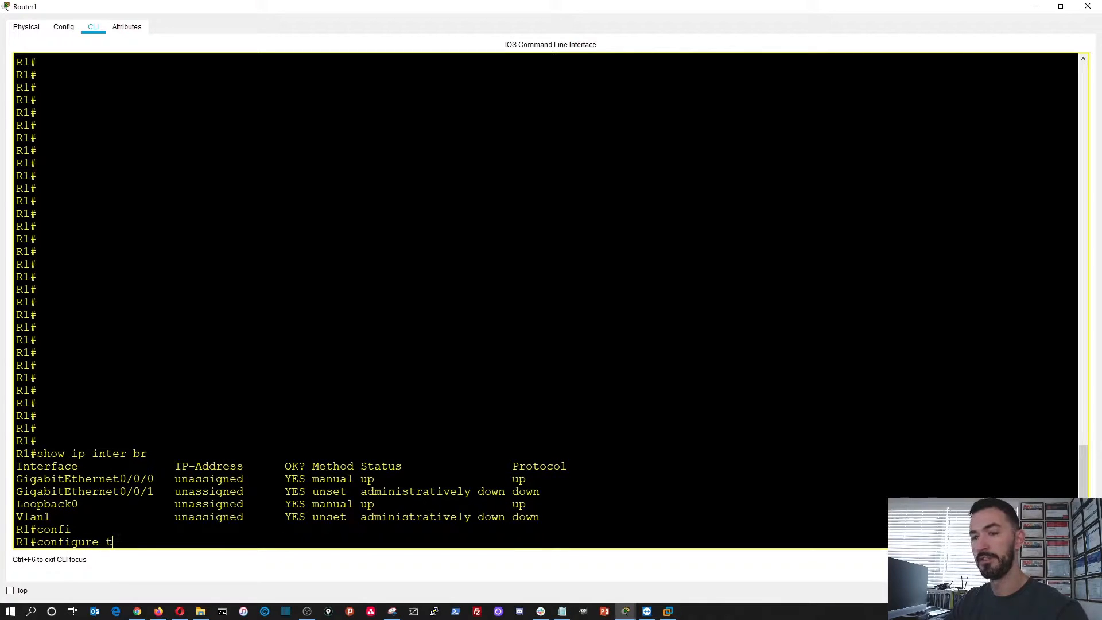
key(Enter)
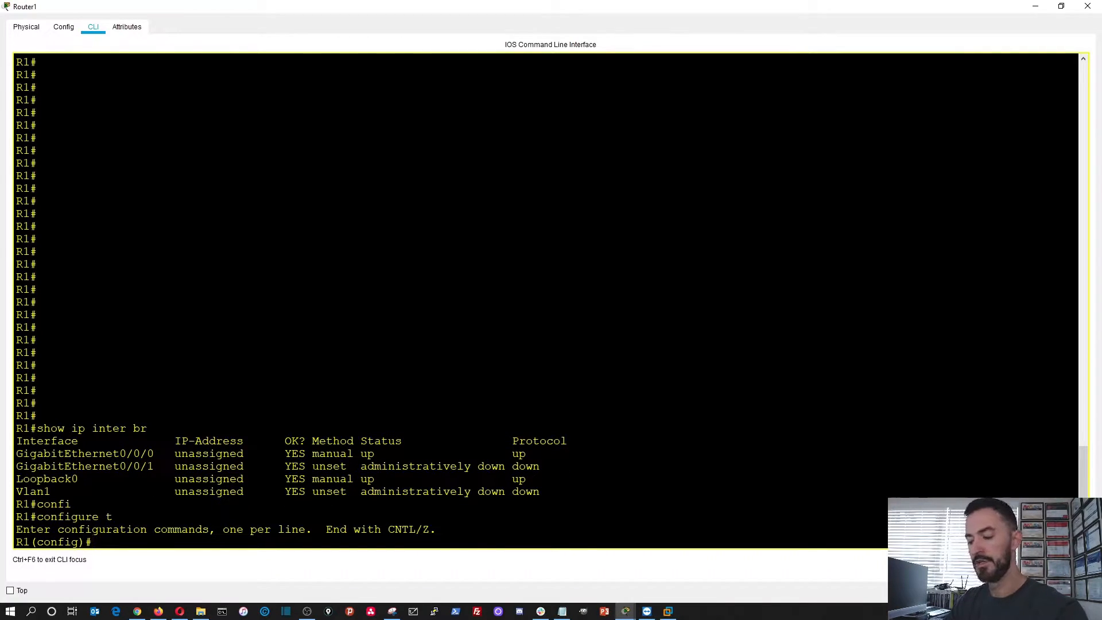
text(inter gig)
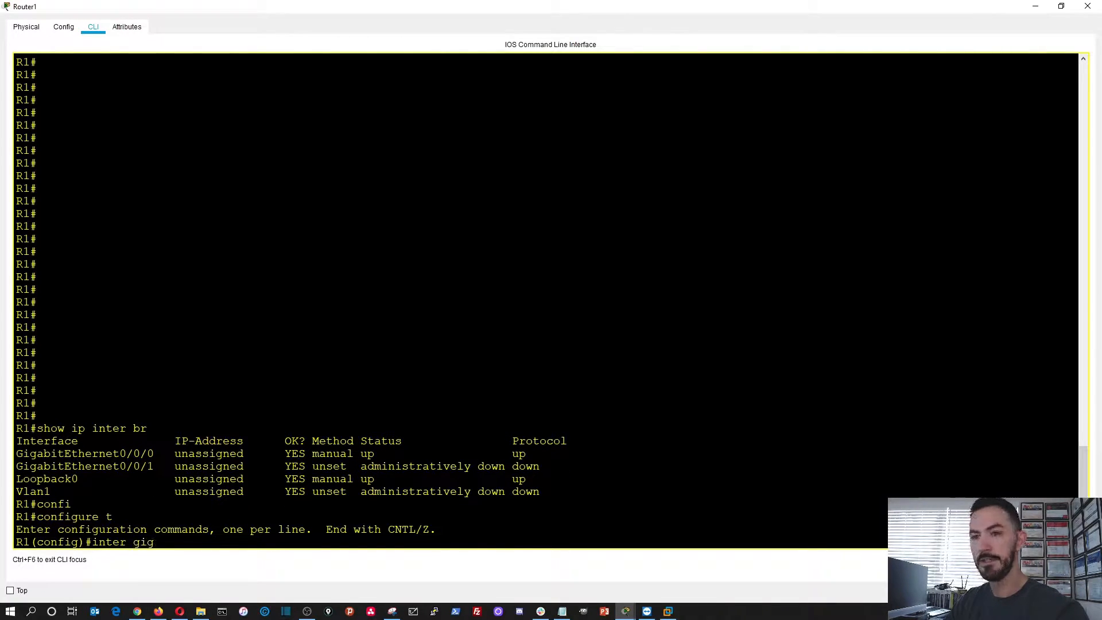
text(0/0)
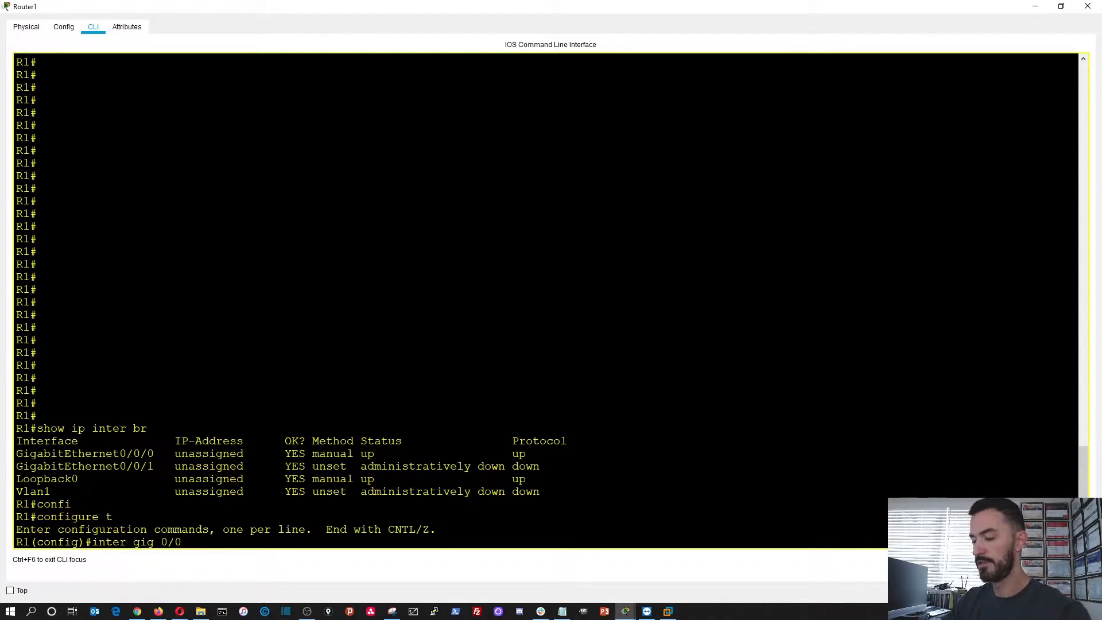
key(Enter)
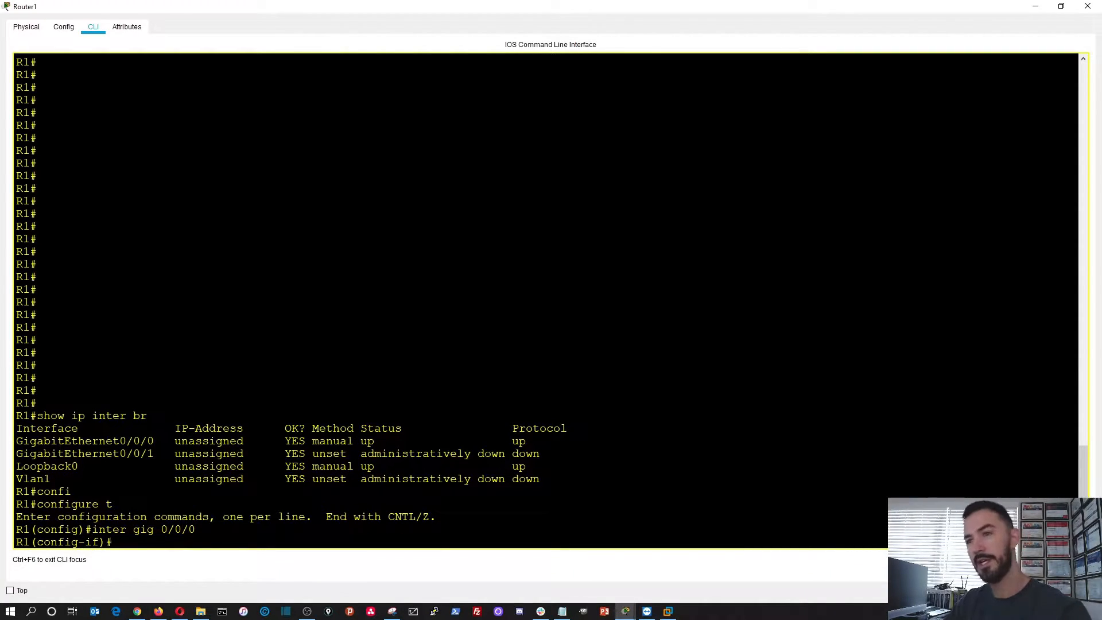
text(i)
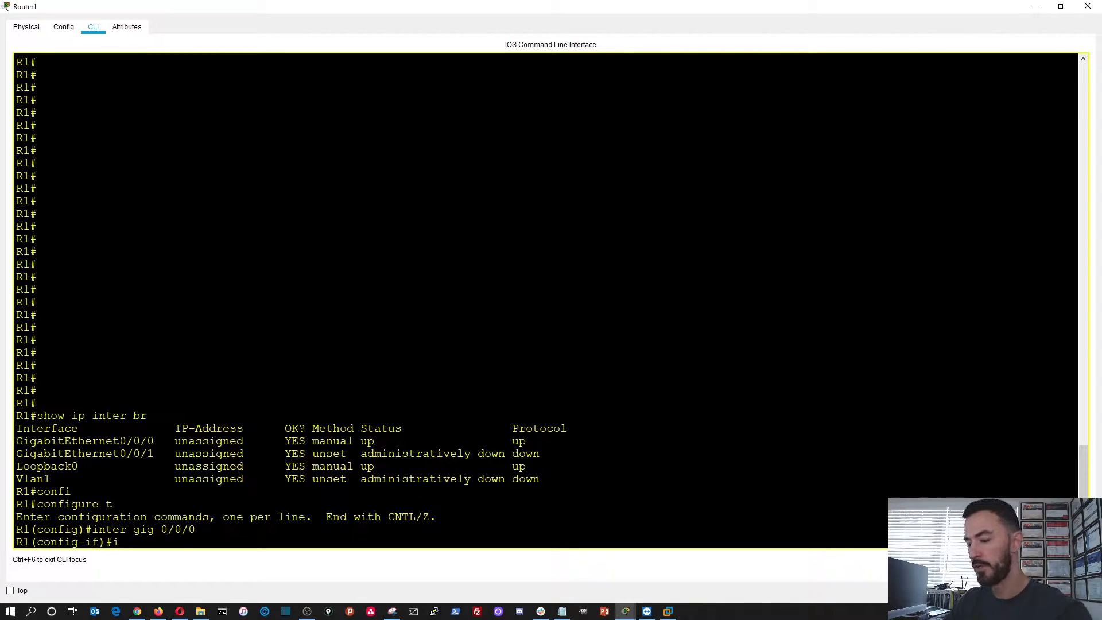
text(p address)
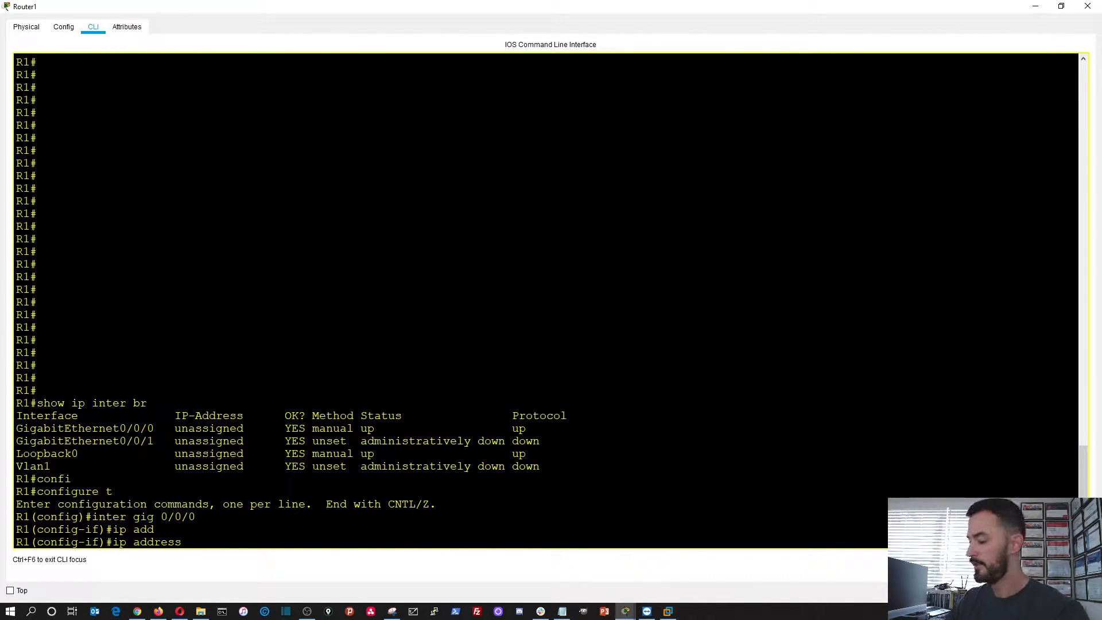
text(10.1.1.254 255)
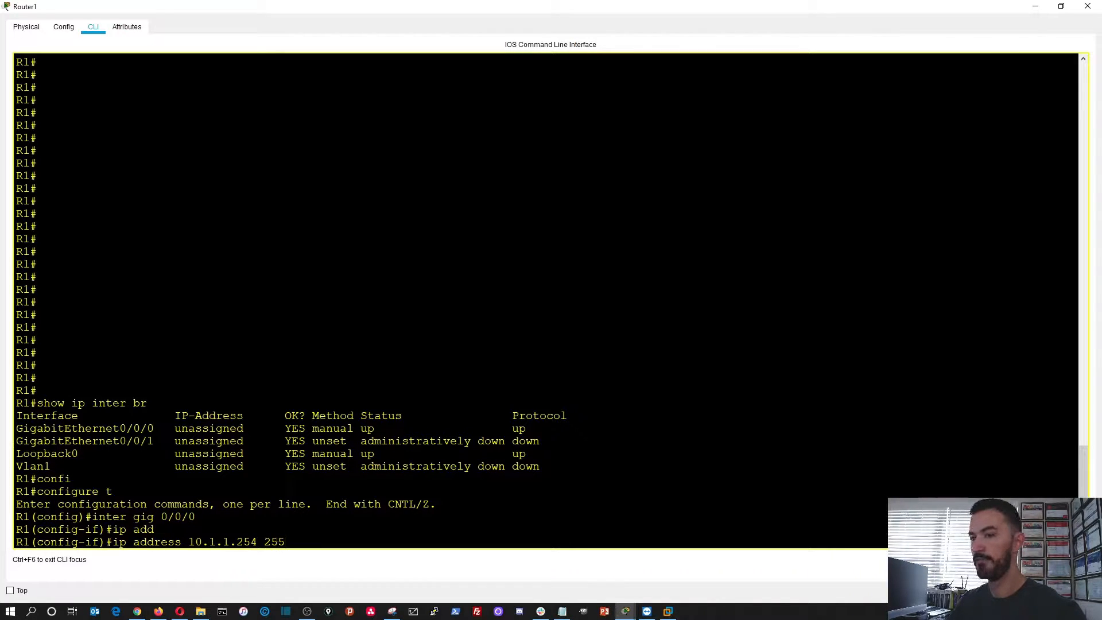
text(.255.255.0)
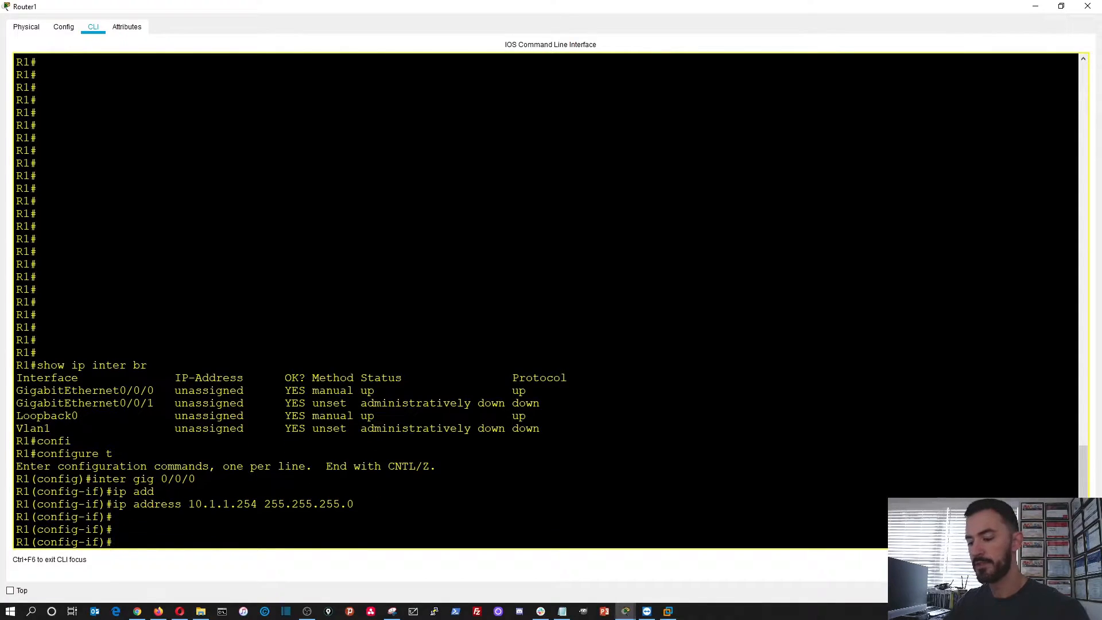
Save the configuration with do wr and check the interface summary
text(do wr)
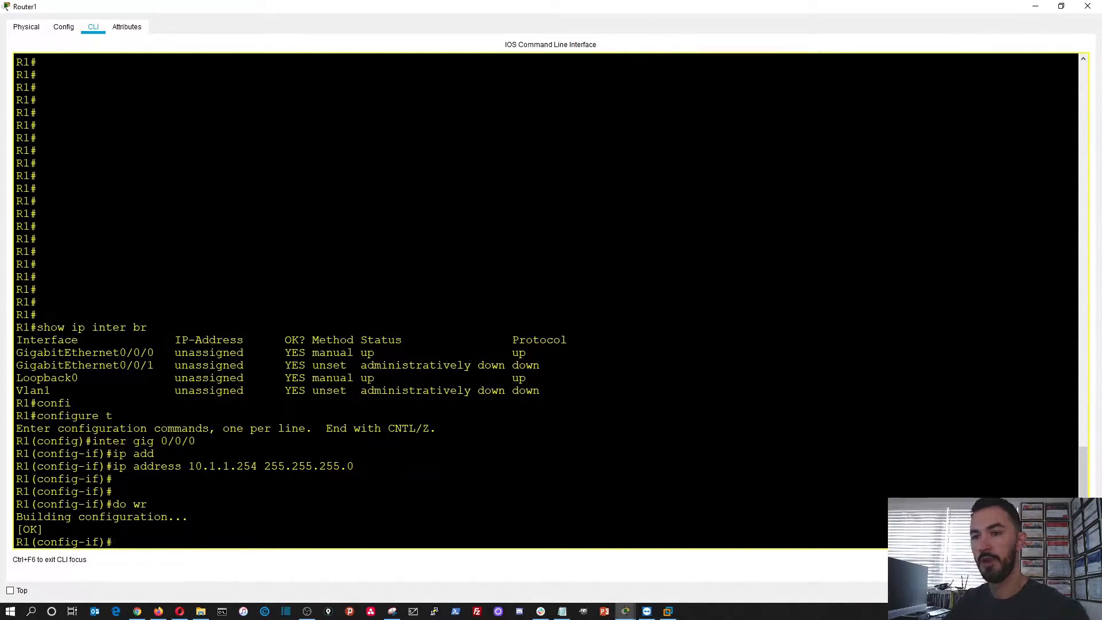
key(Enter)
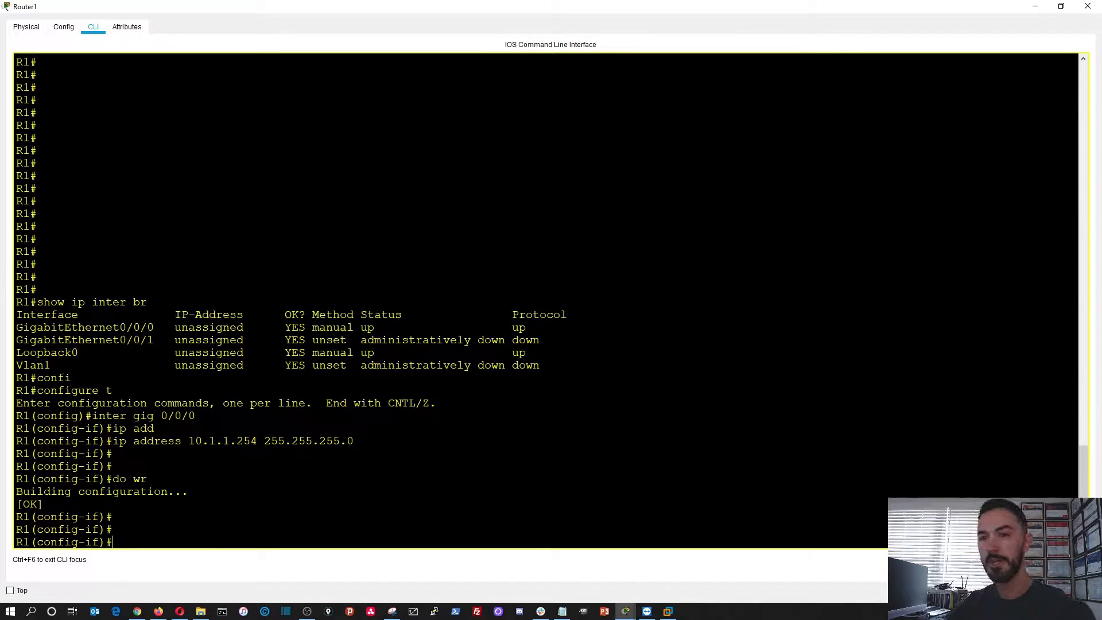
text(do)
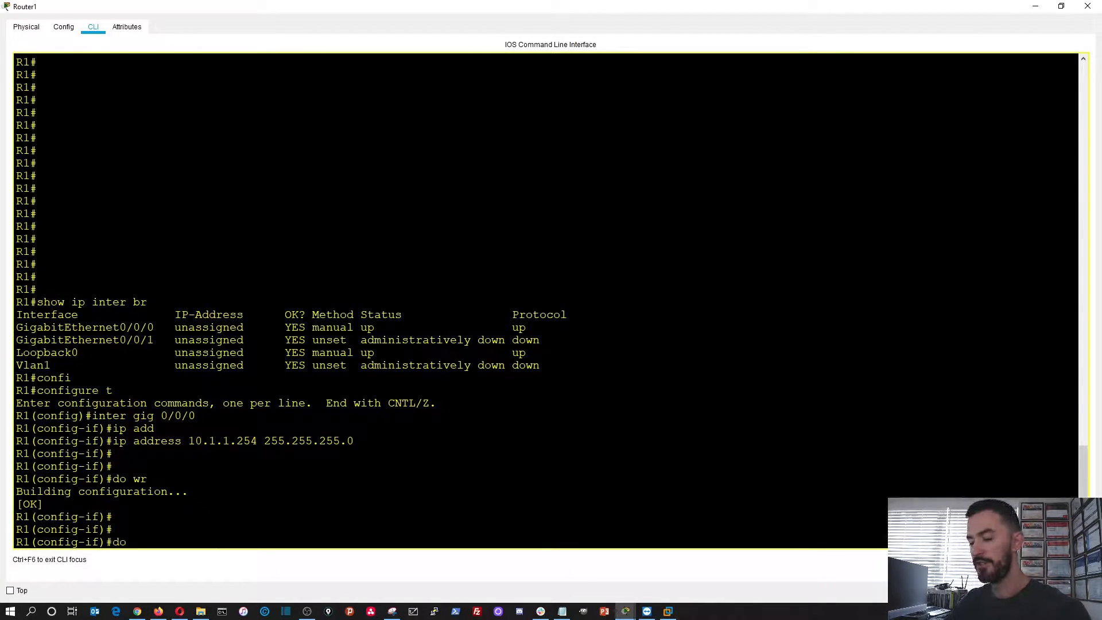
text(show ip inter br)
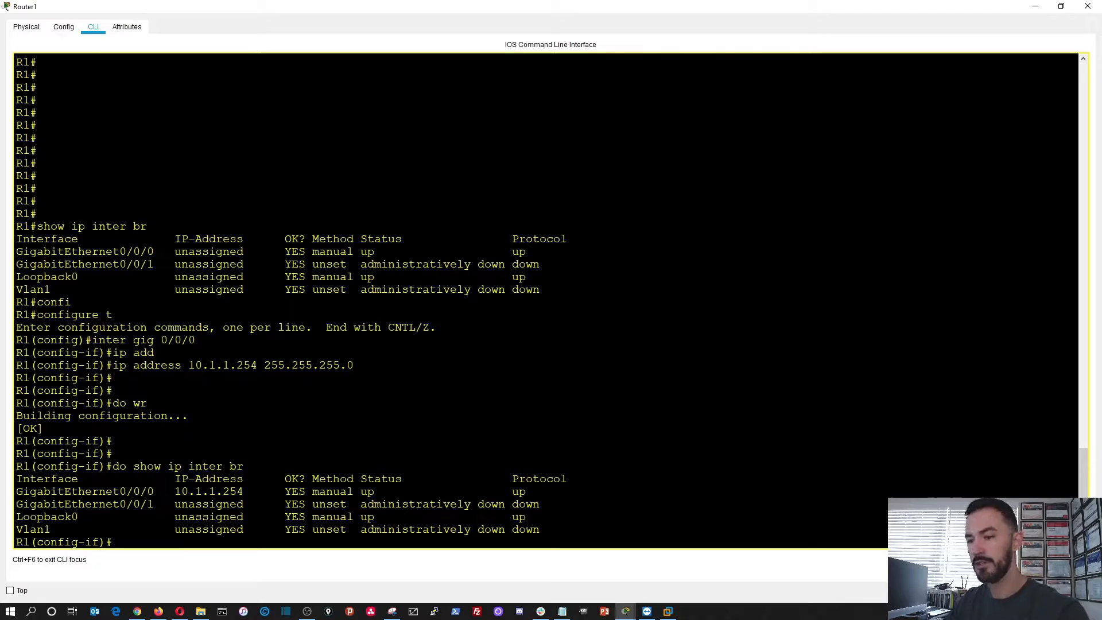
Configure Loopback0 with 1.1.1.1 255.255.255.255 and save with do wr
text(inter)
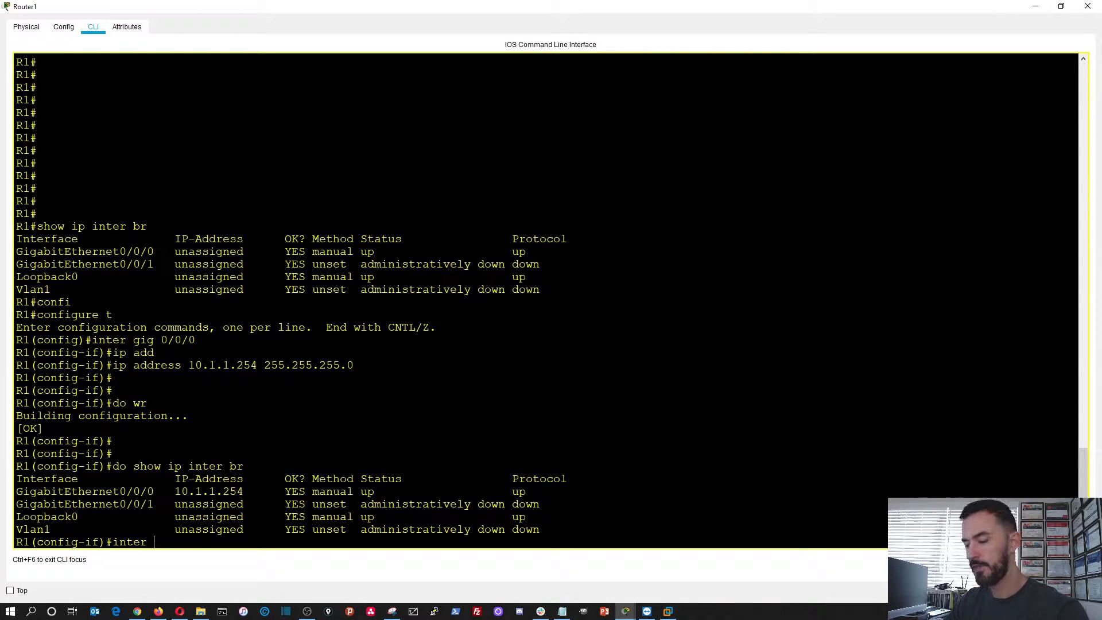
text(loop)
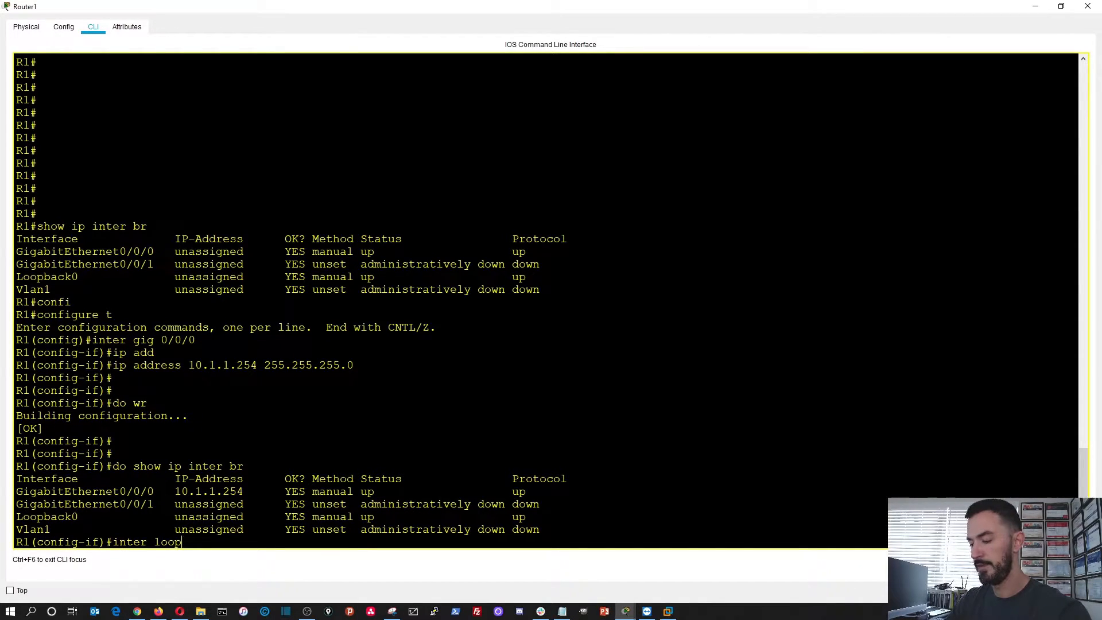
text(back0)
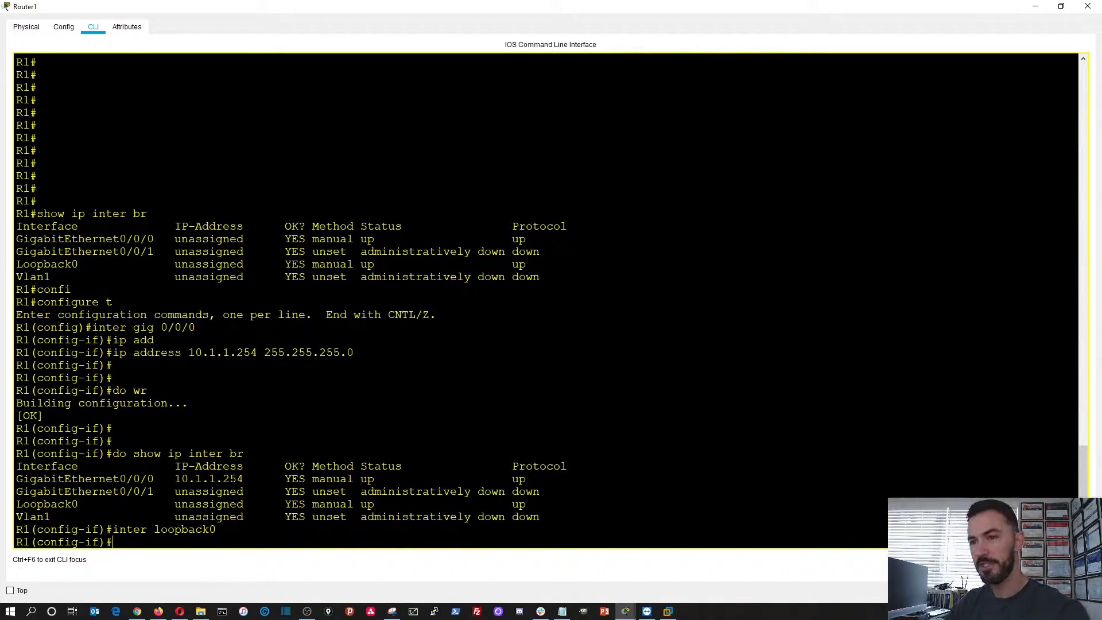
text(ip address 1.1)
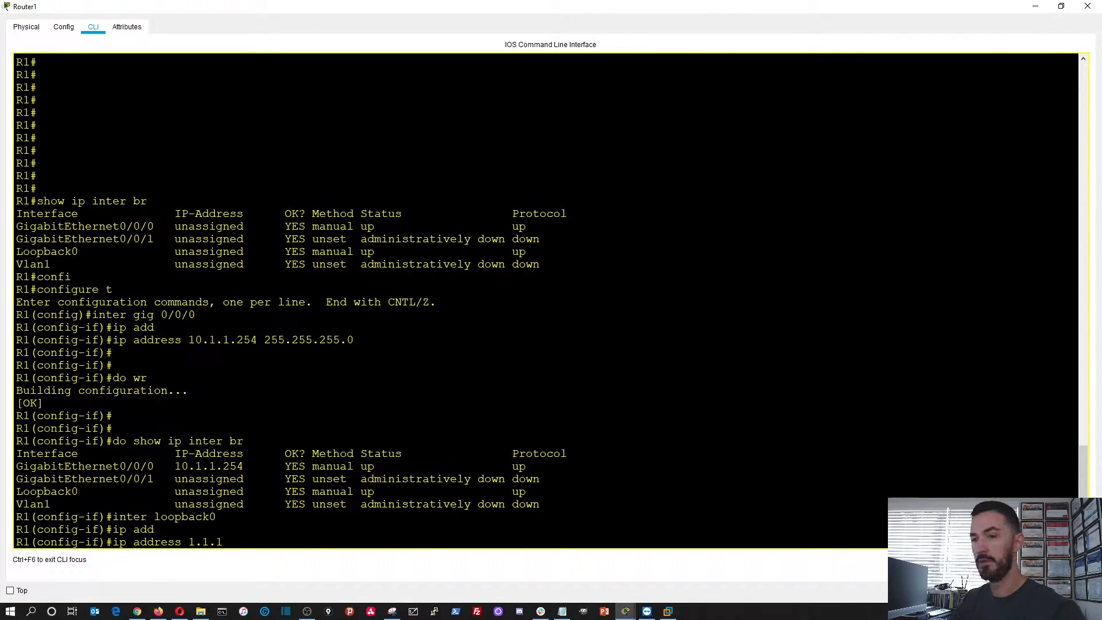
text(.1)
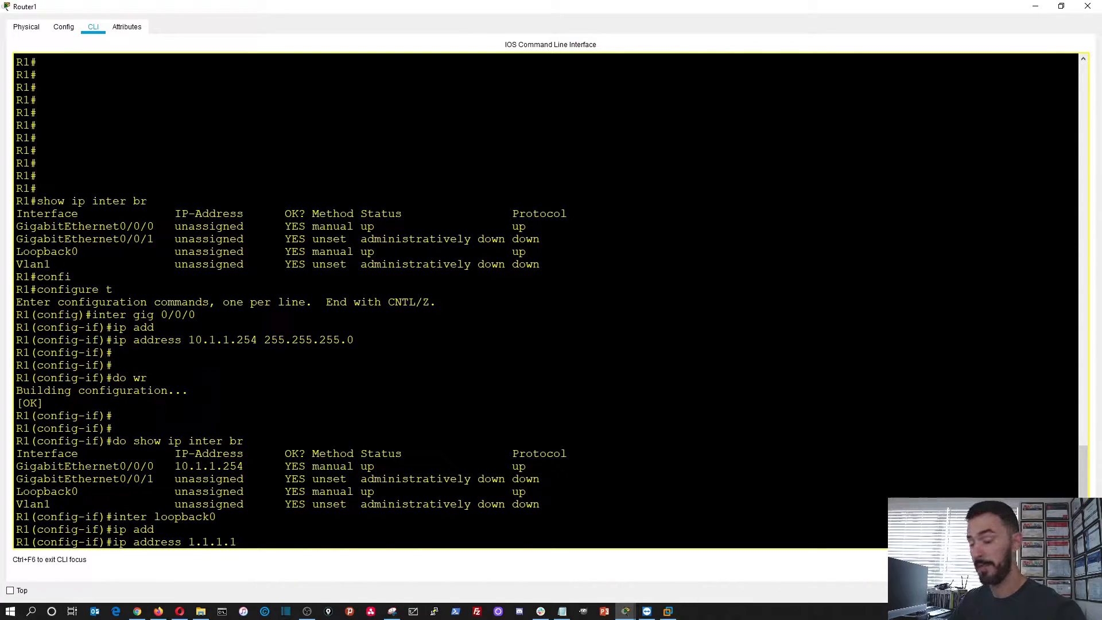
text(255.255.255.255)
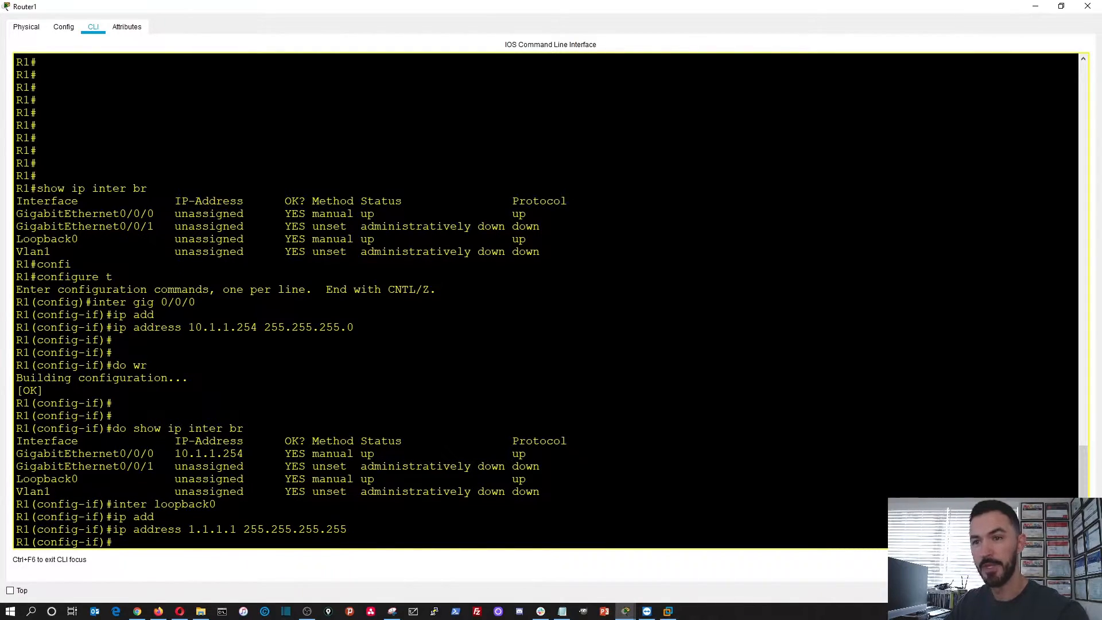
text(do wr)
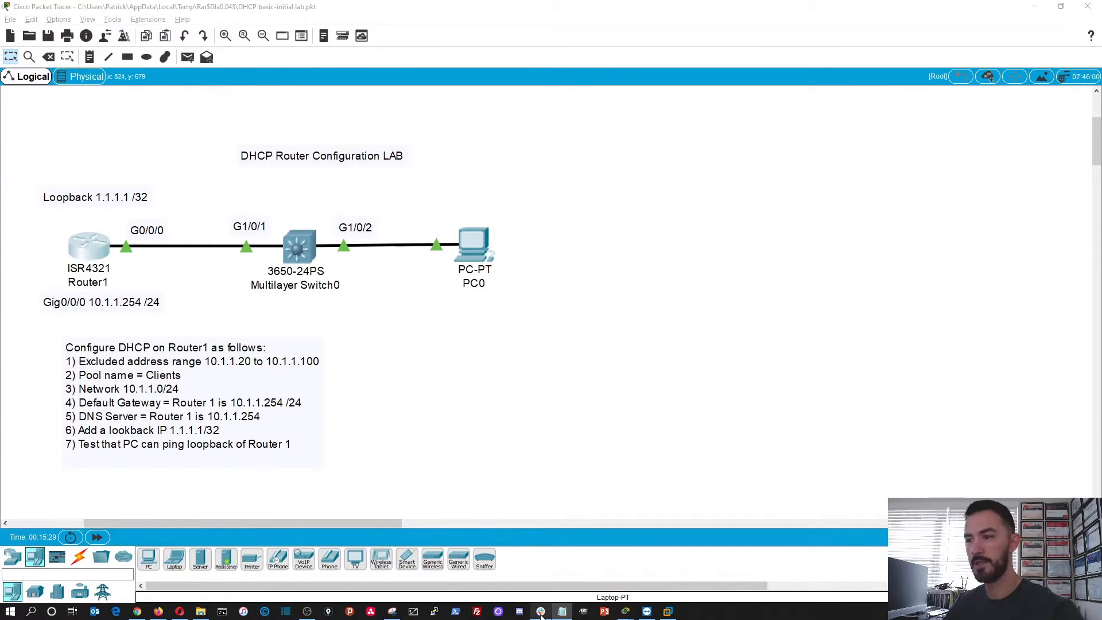
mouse_move(306, 612)
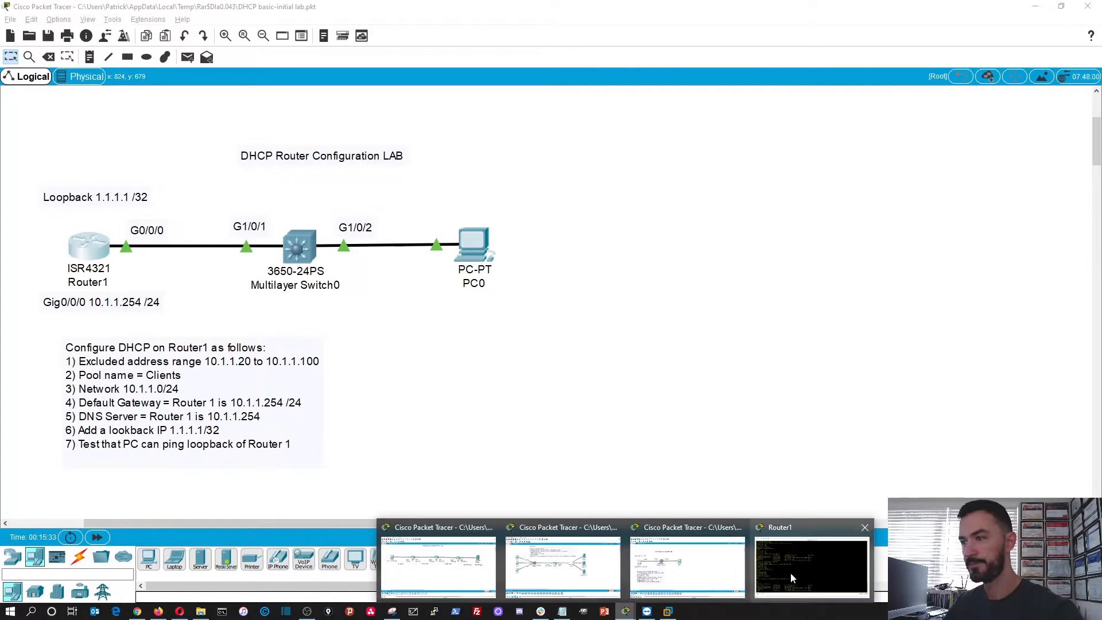
Return to Router1's command line window from the taskbar
click(810, 565)
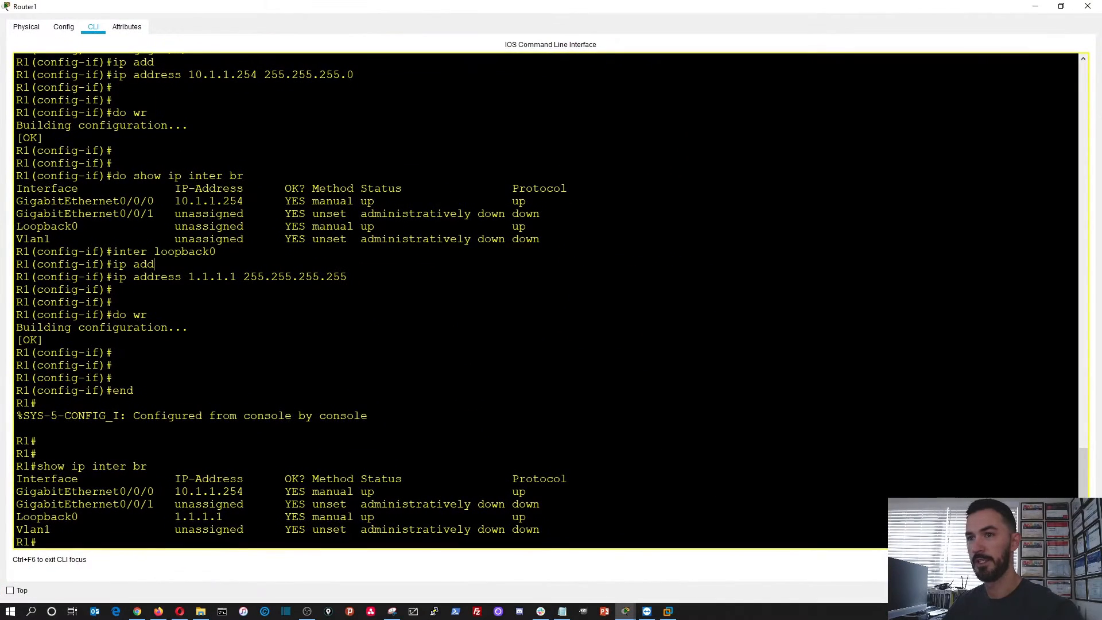
Exclude addresses 10.1.1.20 through 10.1.1.100 from Router1's DHCP assignment
key(Enter)
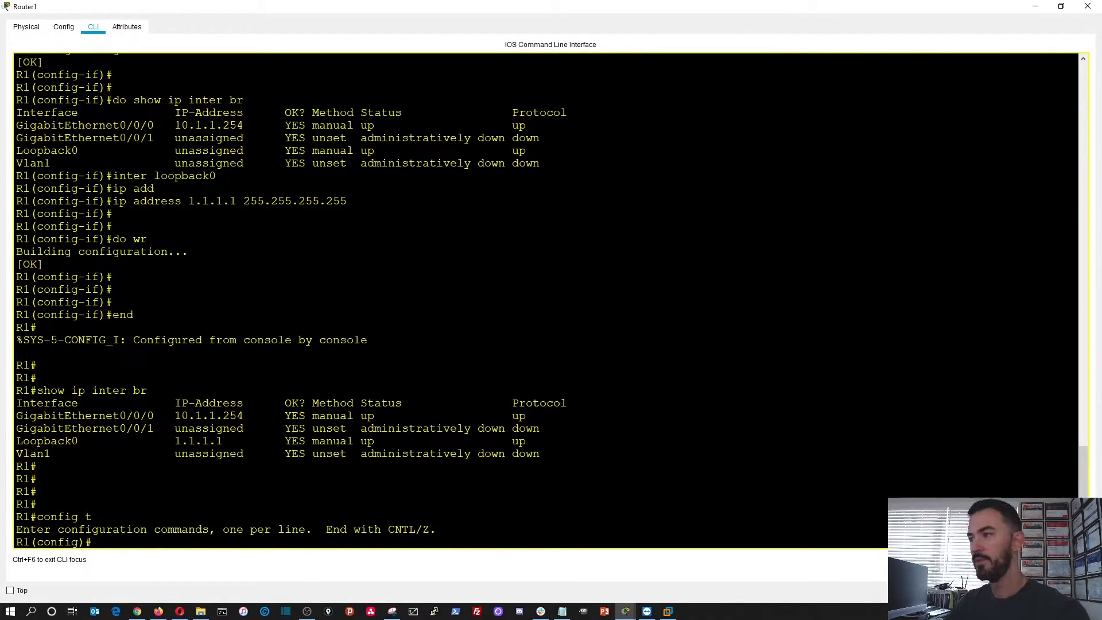
text(ip)
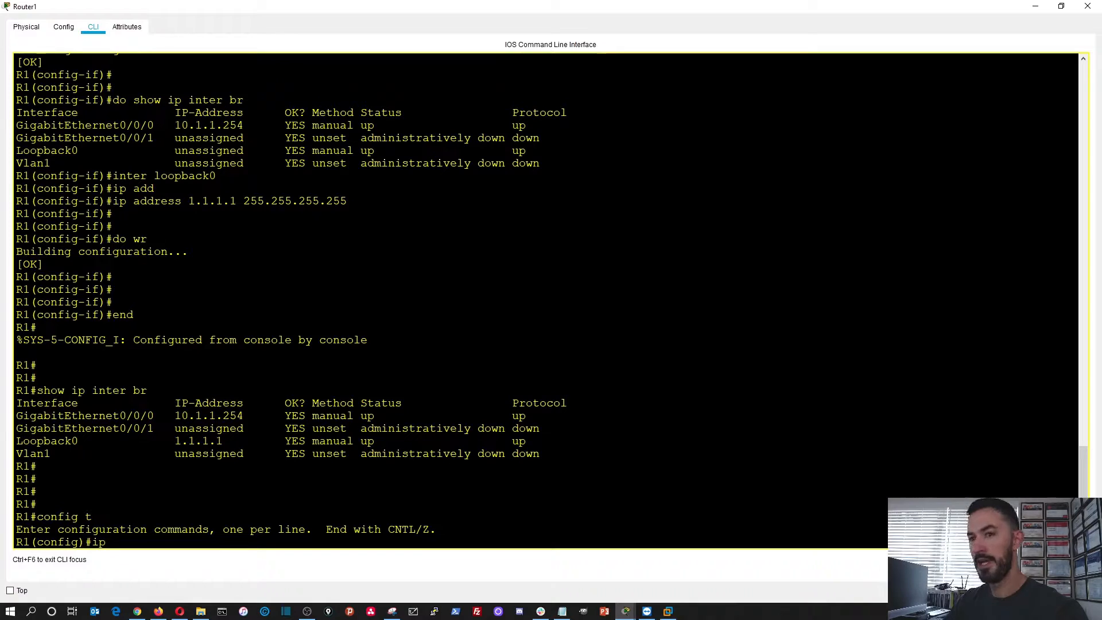
text(de)
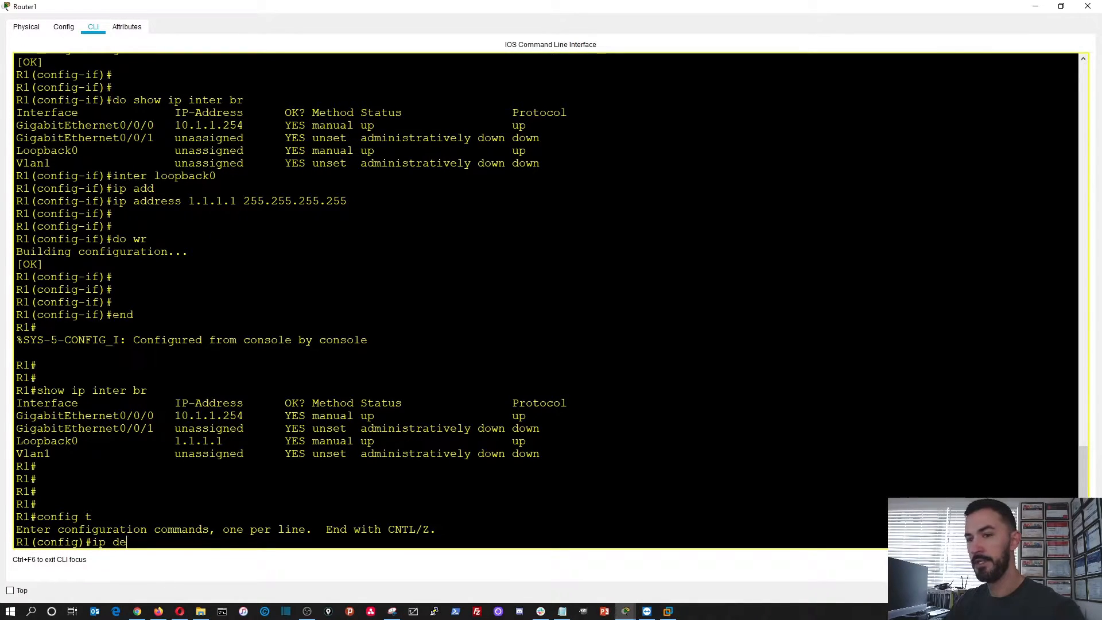
text(dhcp)
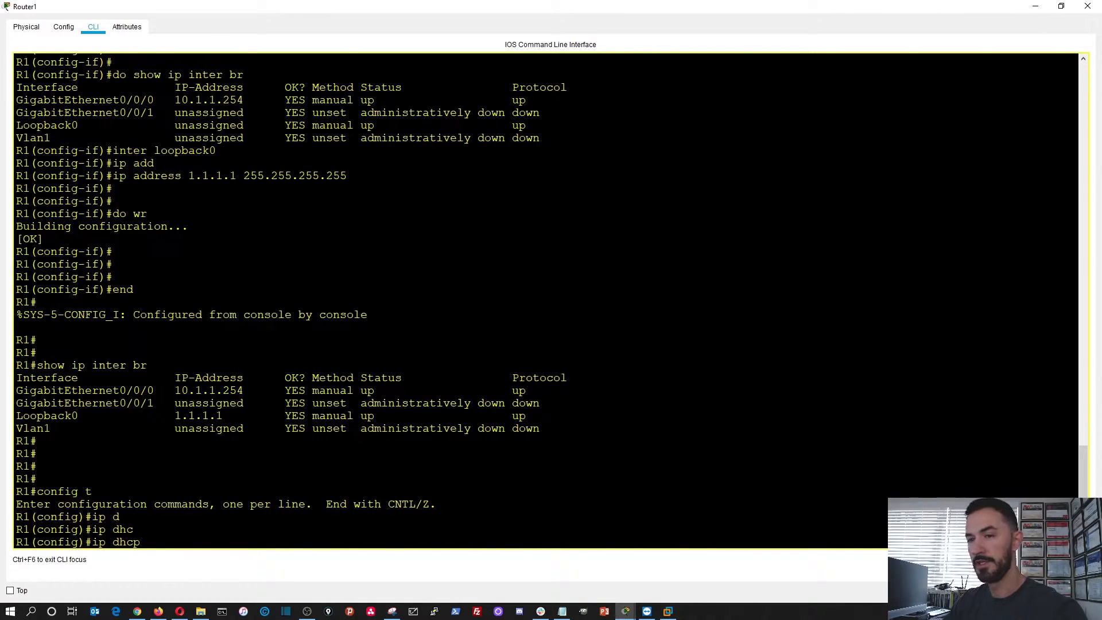
text(?)
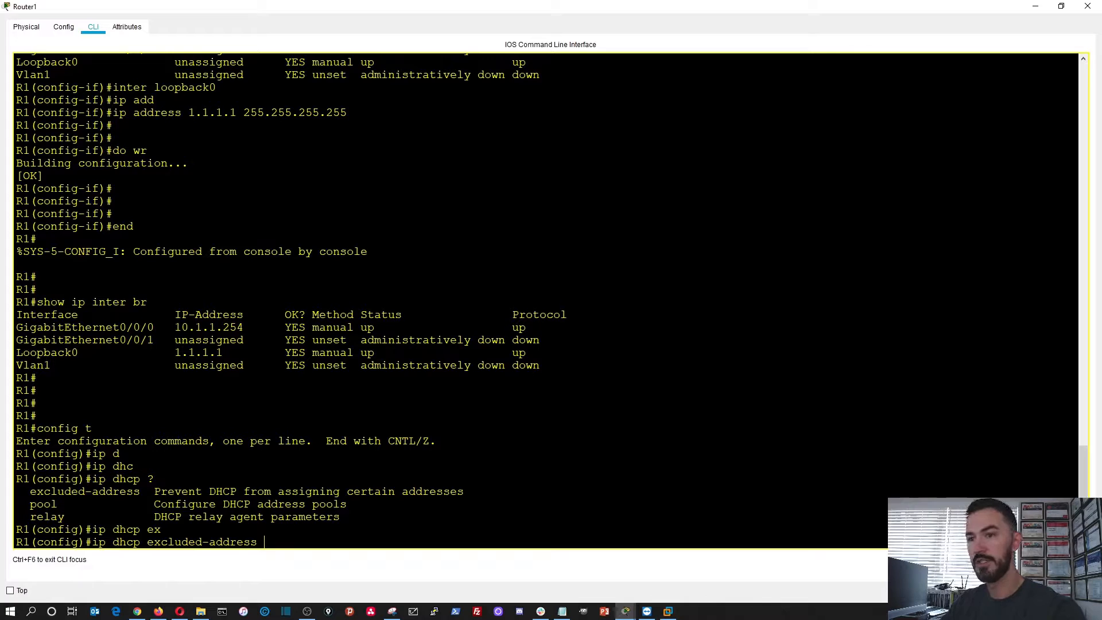
text(10.)
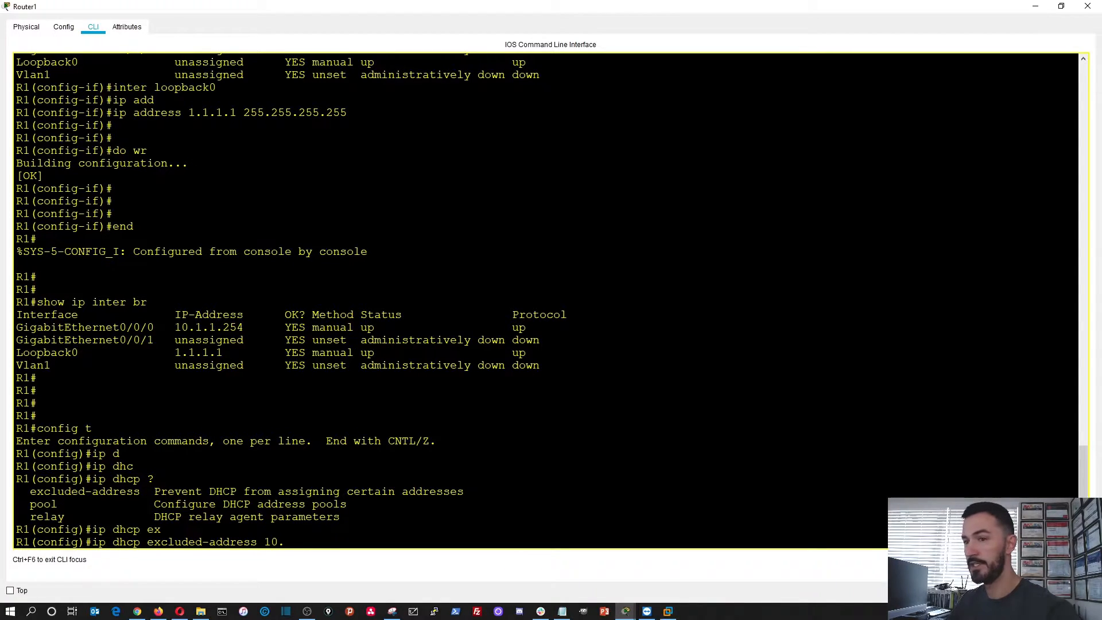
text(1.1.20 10.1.1.10)
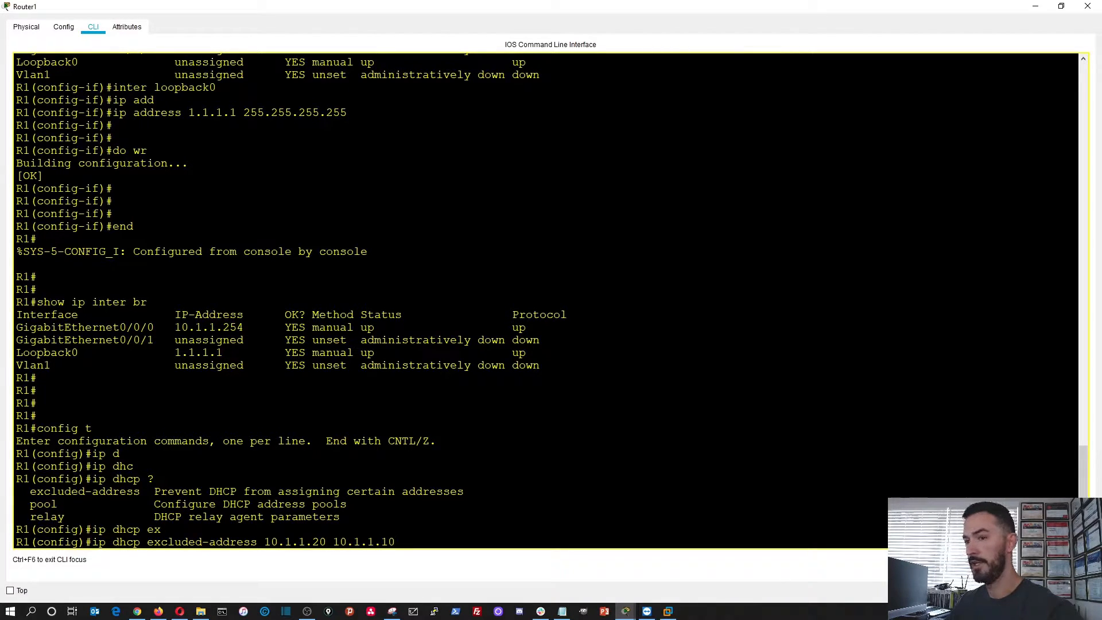
key(Enter)
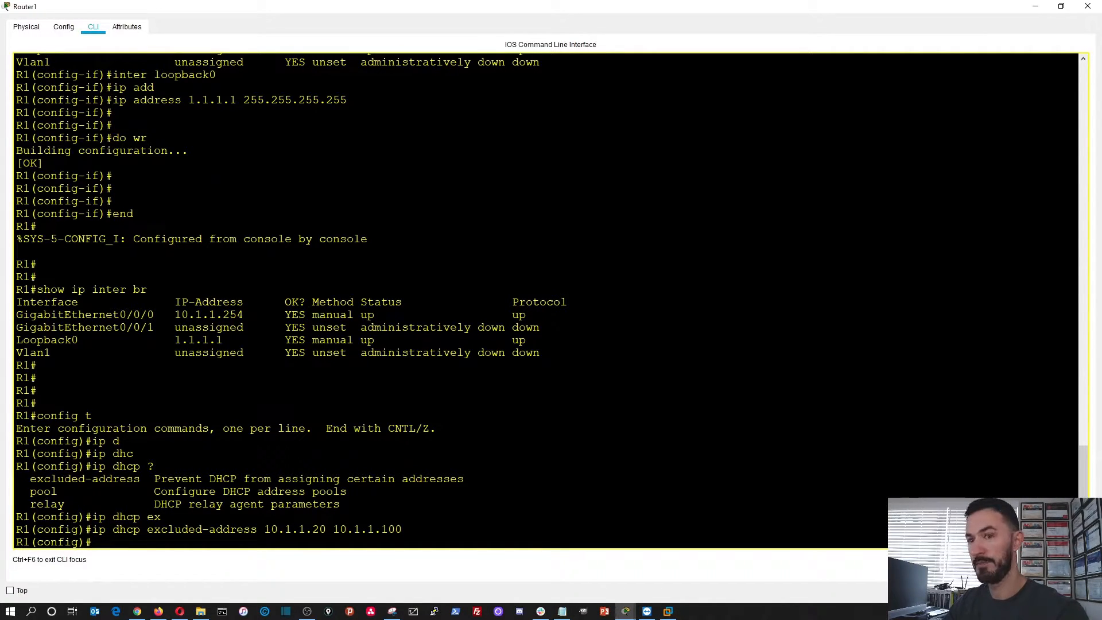
Create the DHCP pool Clients with network 10.1.1.0 255.255.255.0, then run do show
text(ip dhcp pool)
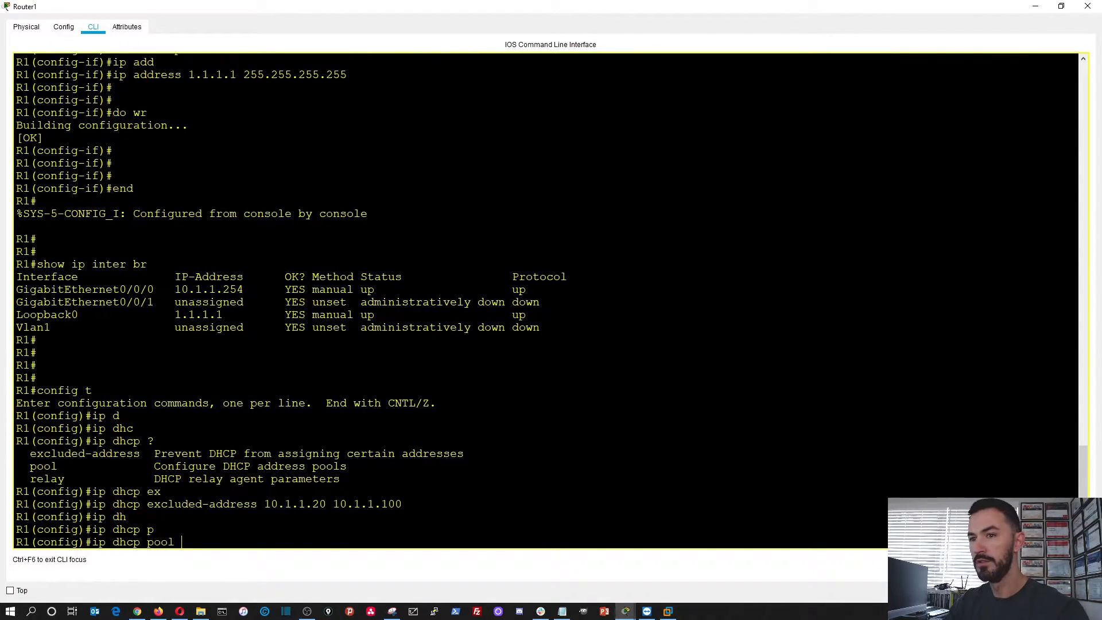
text(Clients)
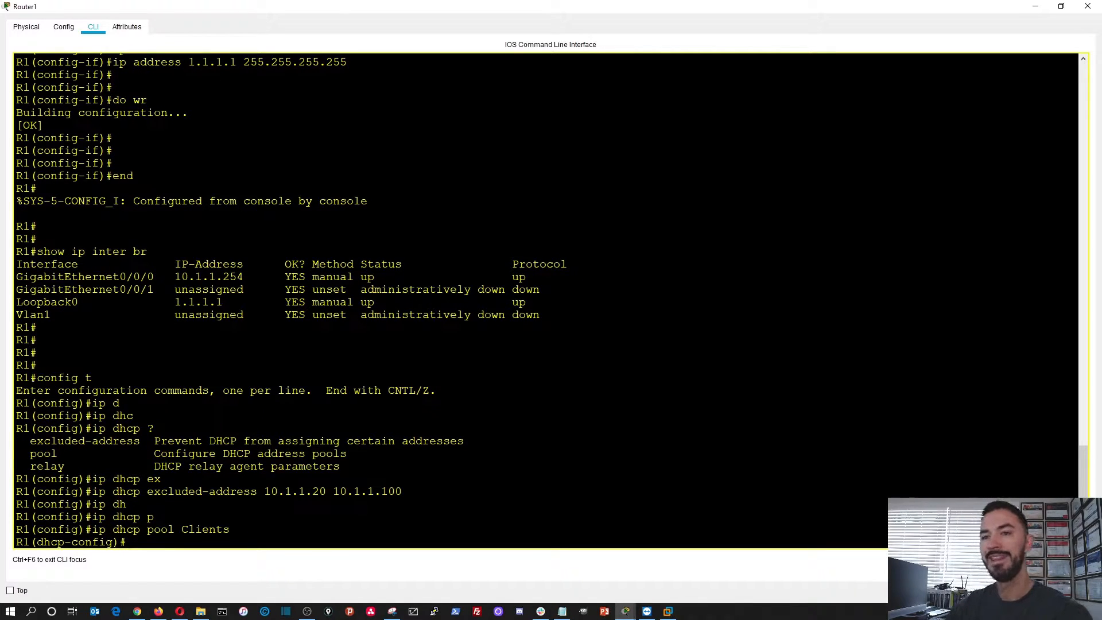
text(?)
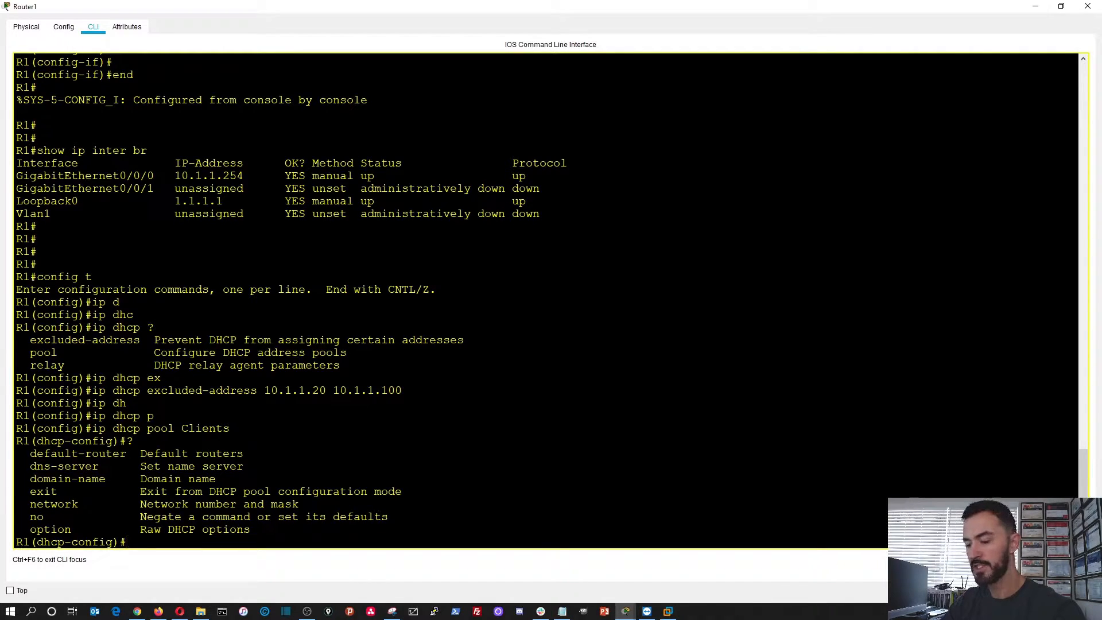
text(network)
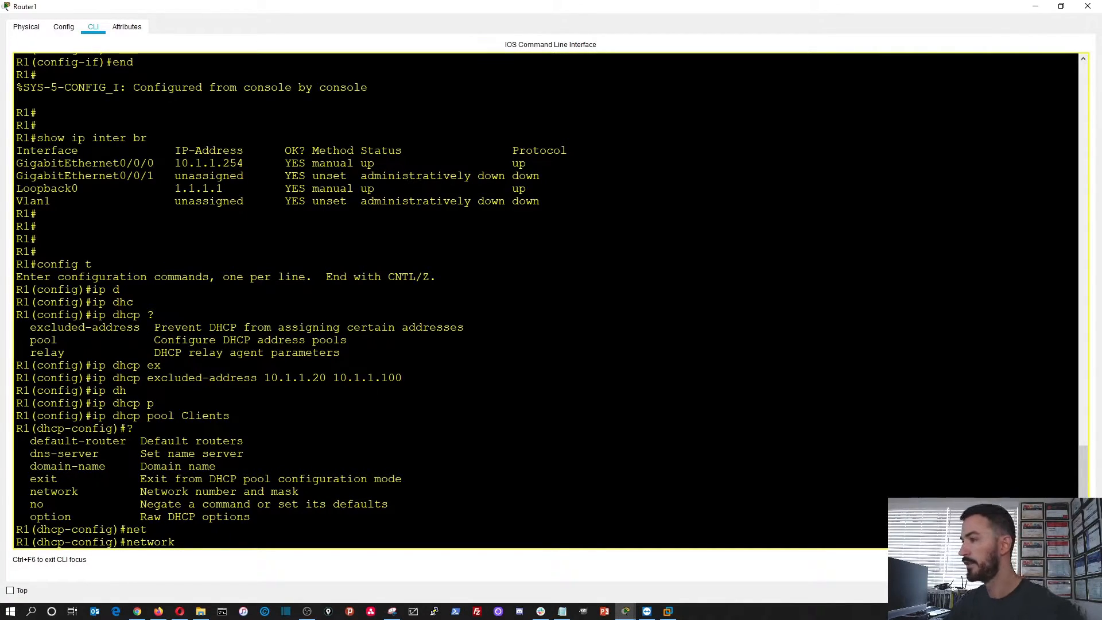
text(10.1.)
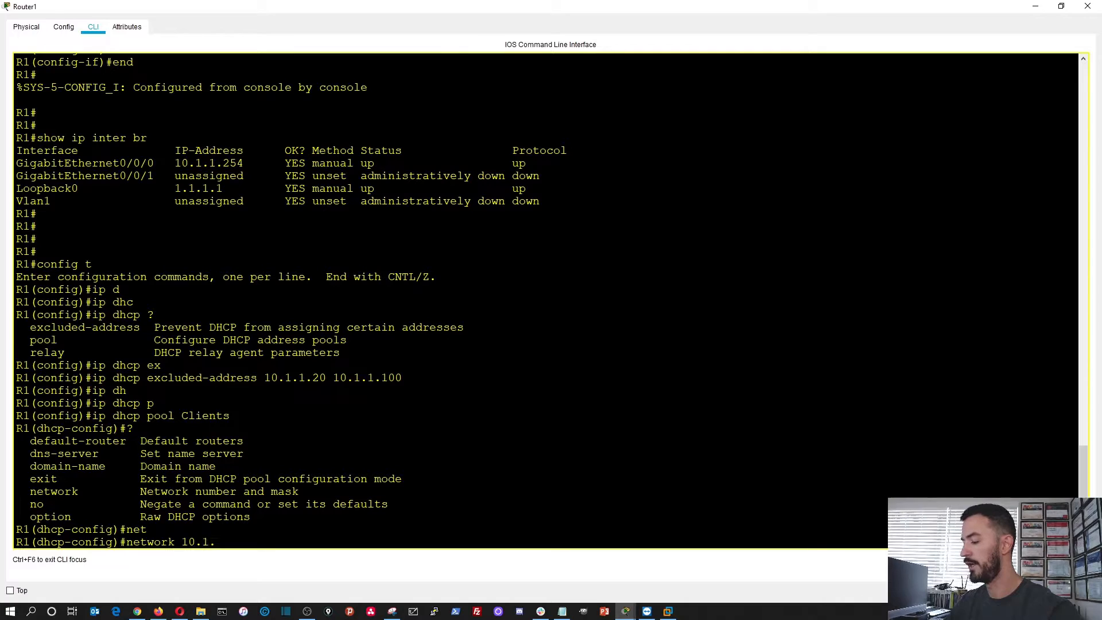
text(.1.0 2)
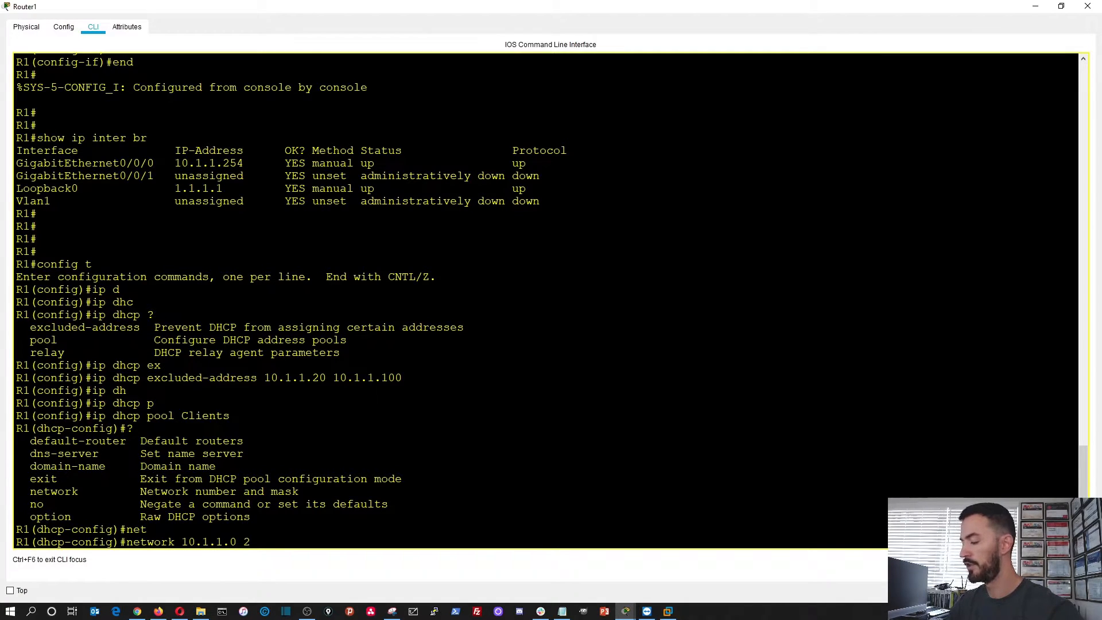
text(55.255.25)
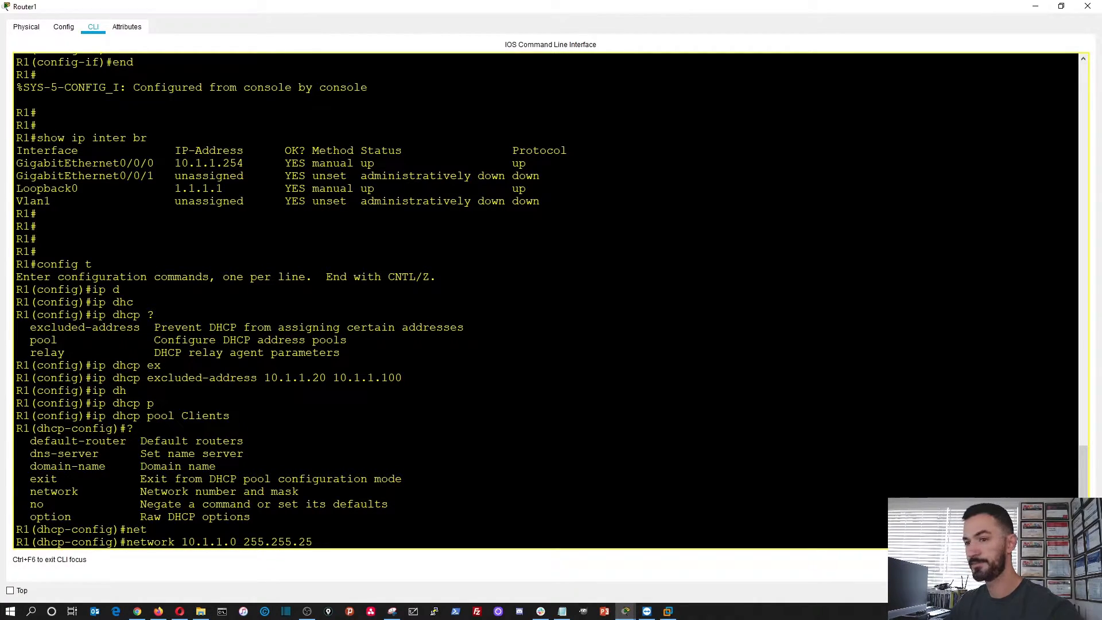
key(Enter)
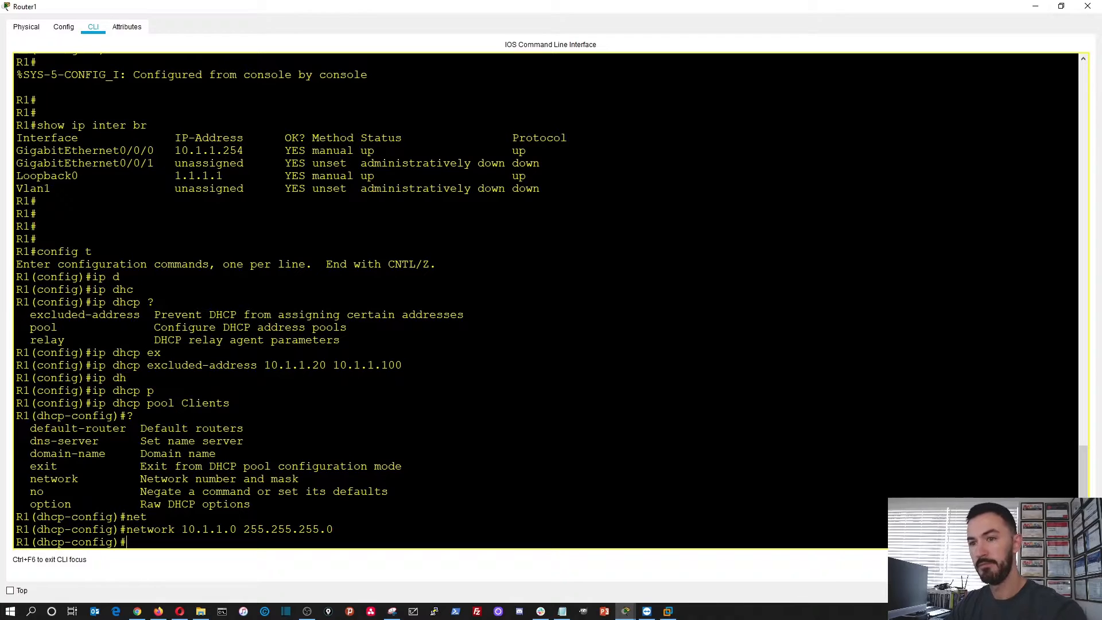
text(do show ip inter br)
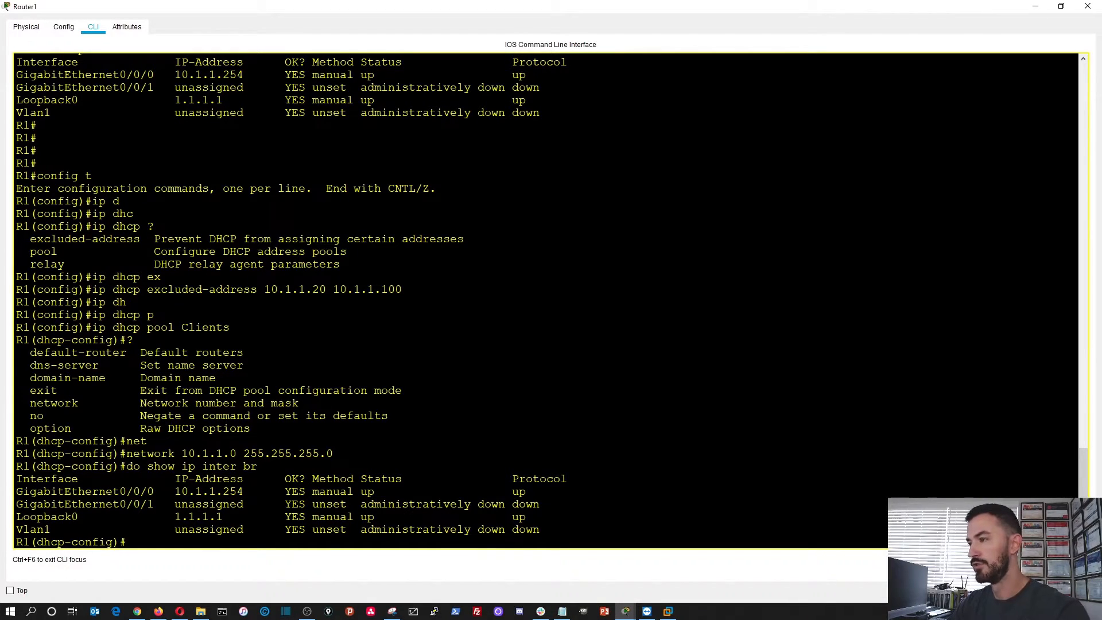
Set default-router and dns-server 10.1.1.254 in the Clients pool and save with do wr
key(Enter)
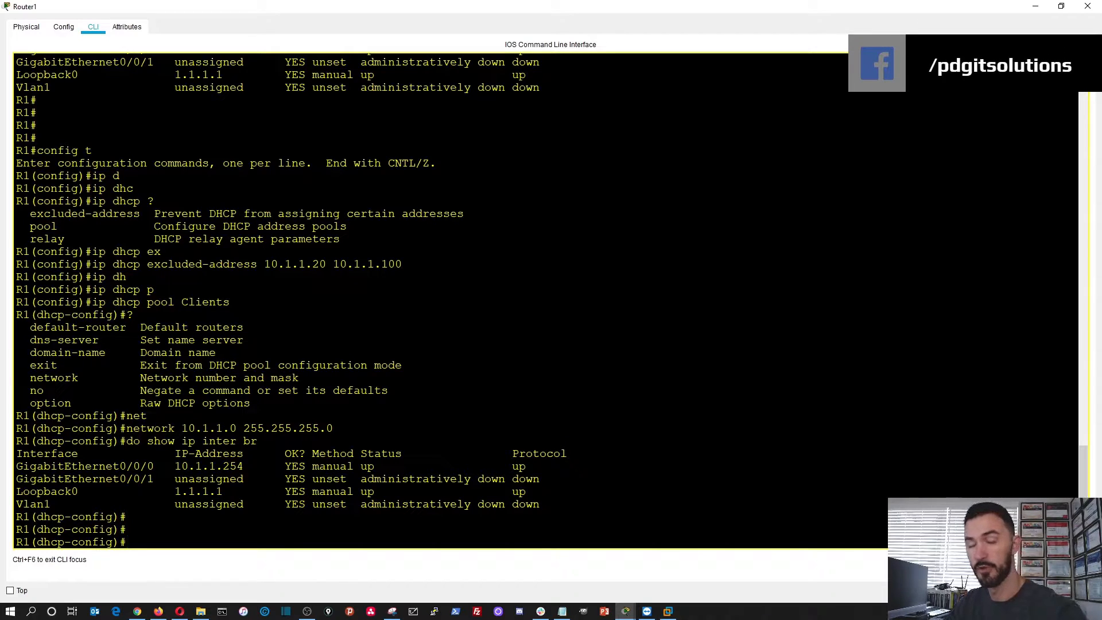
text(default-router)
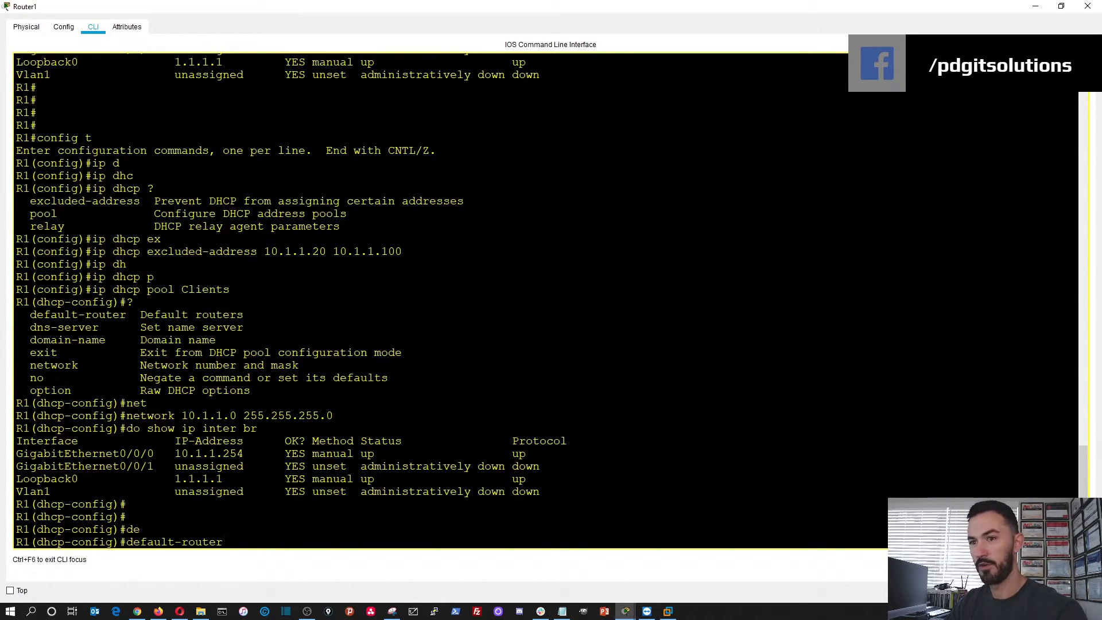
text(10.1.)
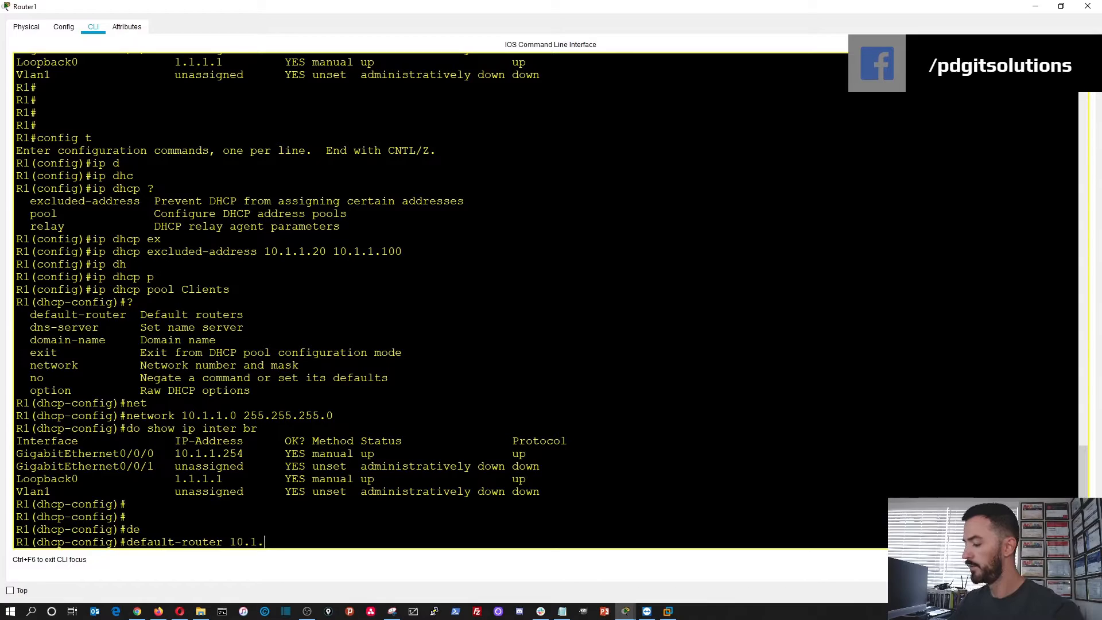
text(1.254)
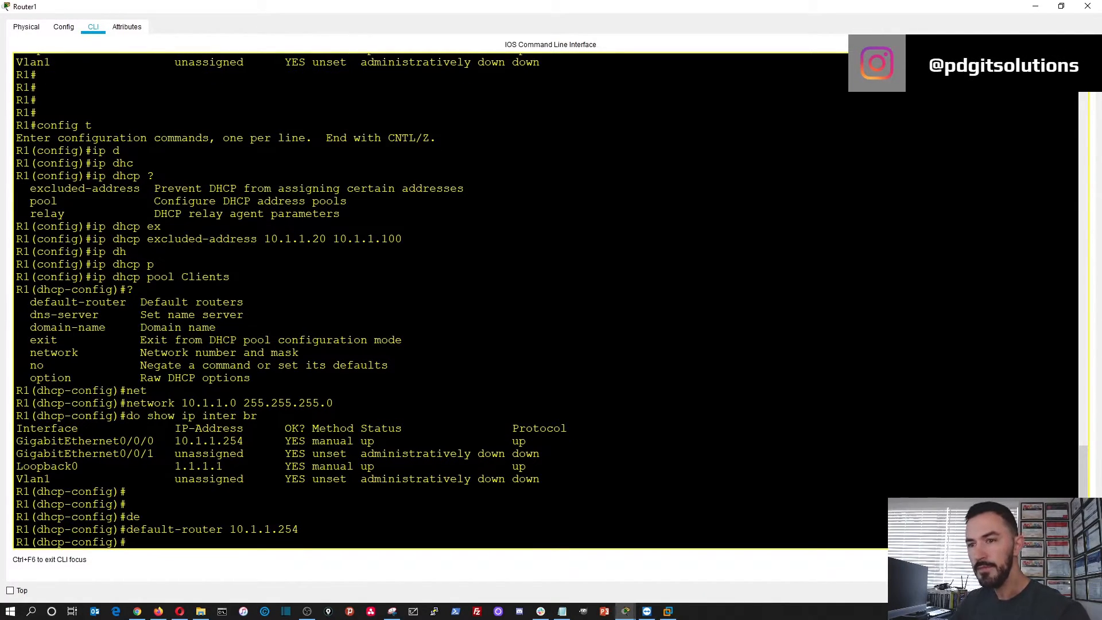
text(dns-server)
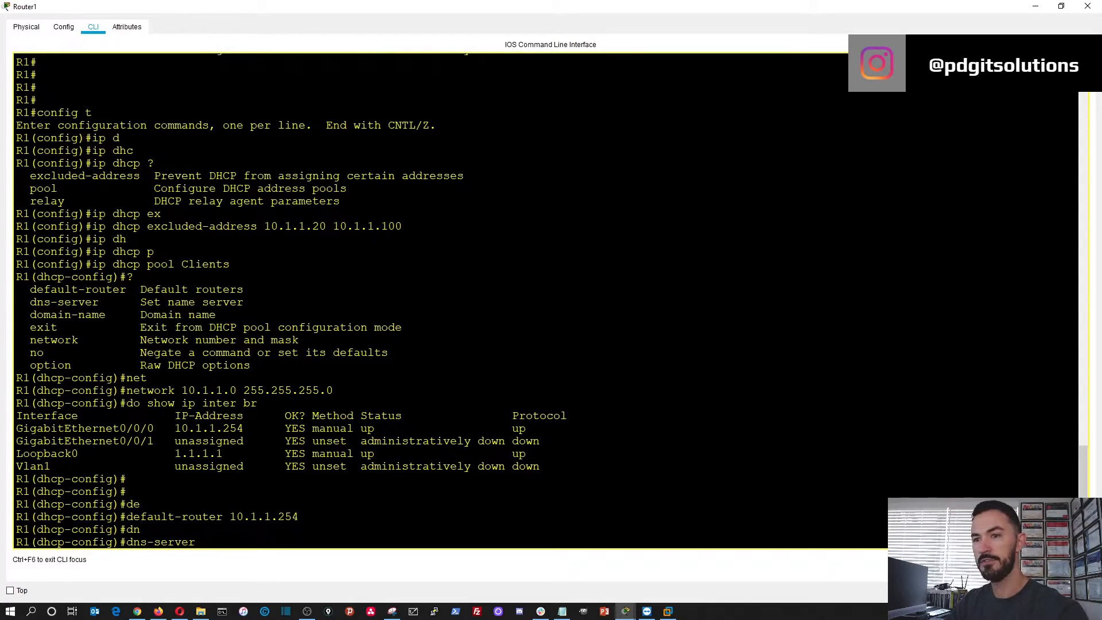
text(10.)
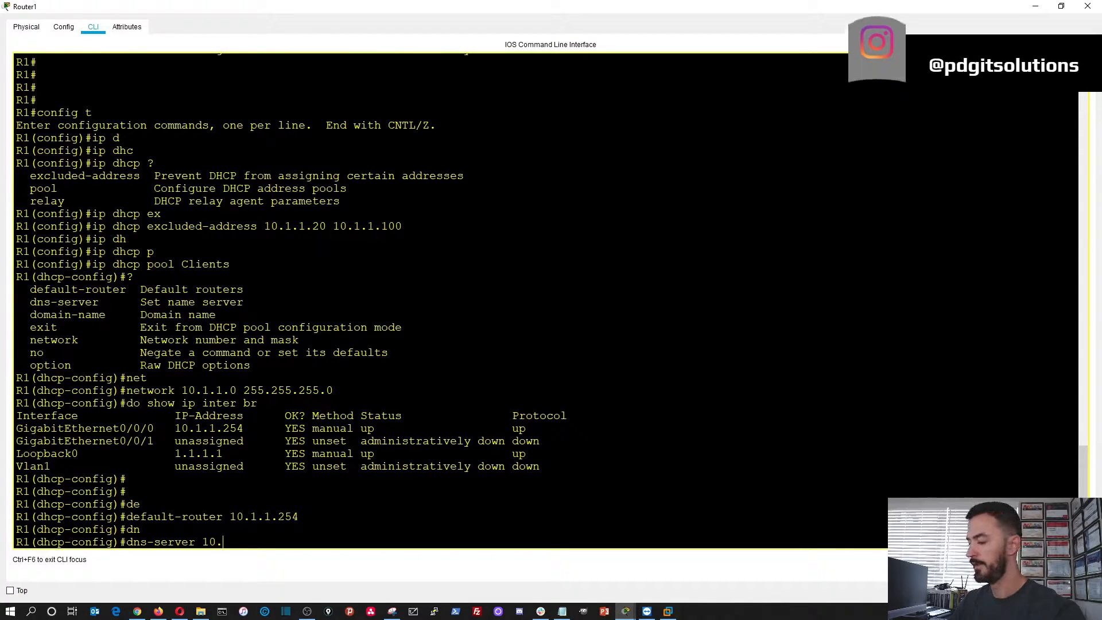
text(1.1.254)
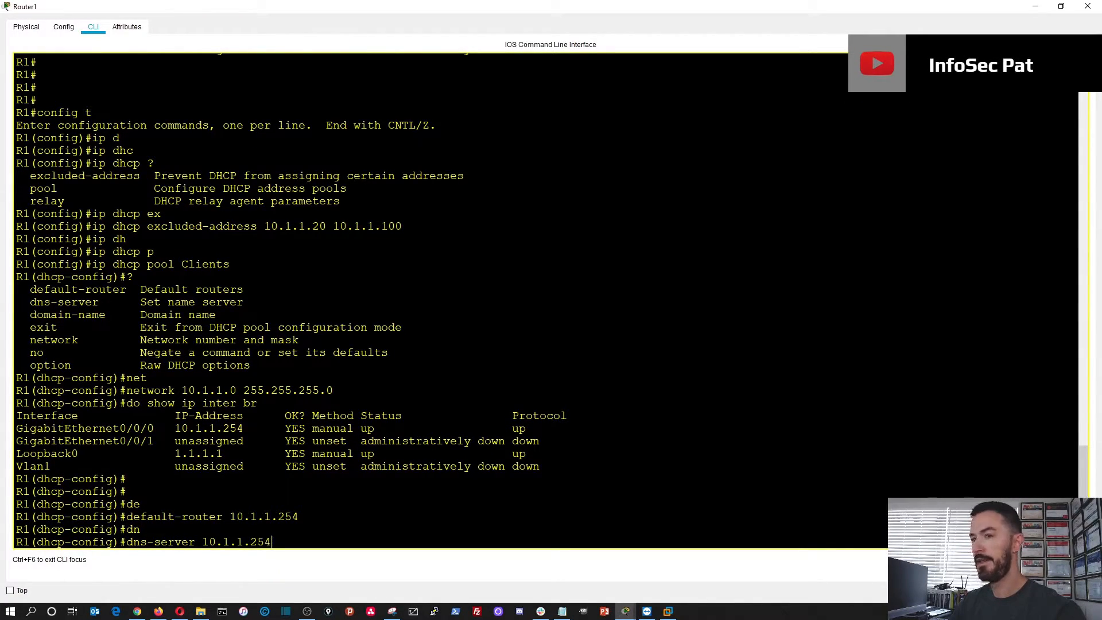
text(do wr)
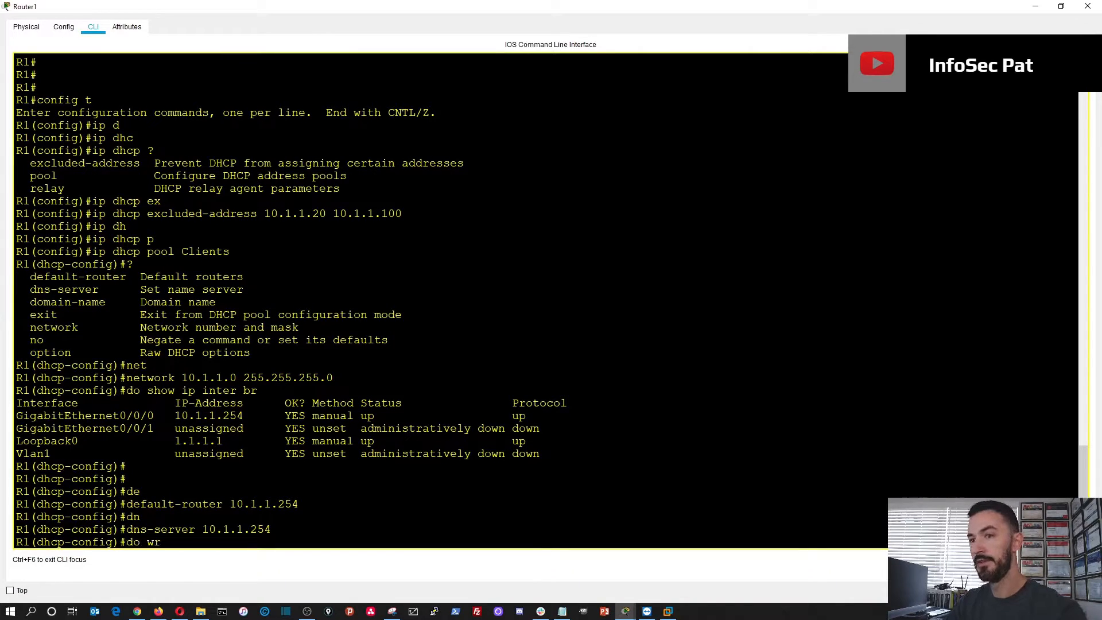
key(Enter)
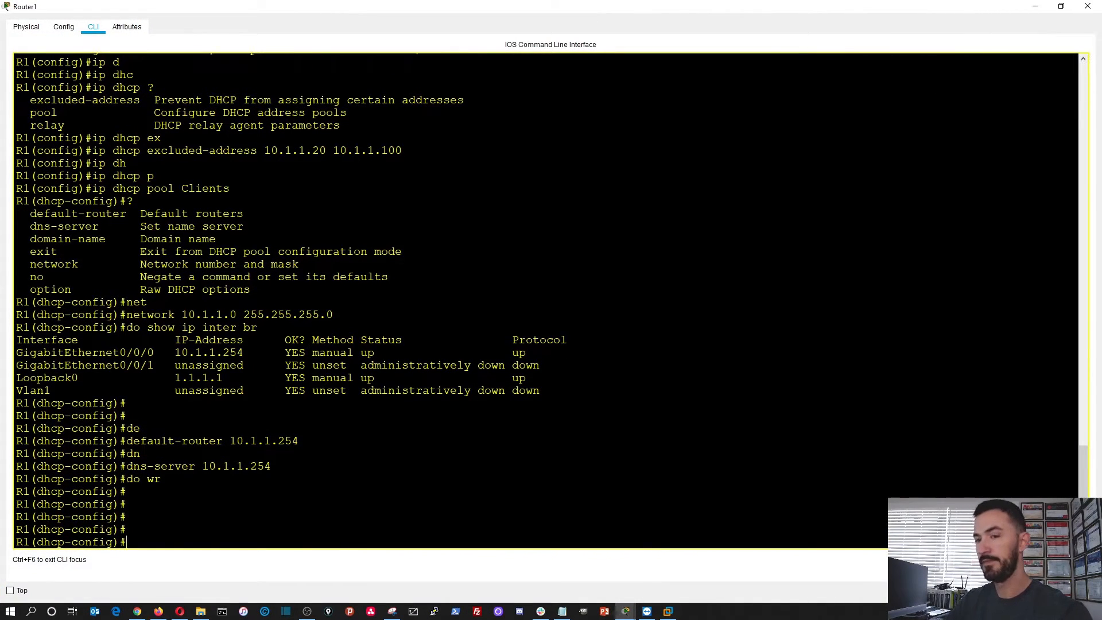
Type end to leave configuration mode and begin a show command
text(end)
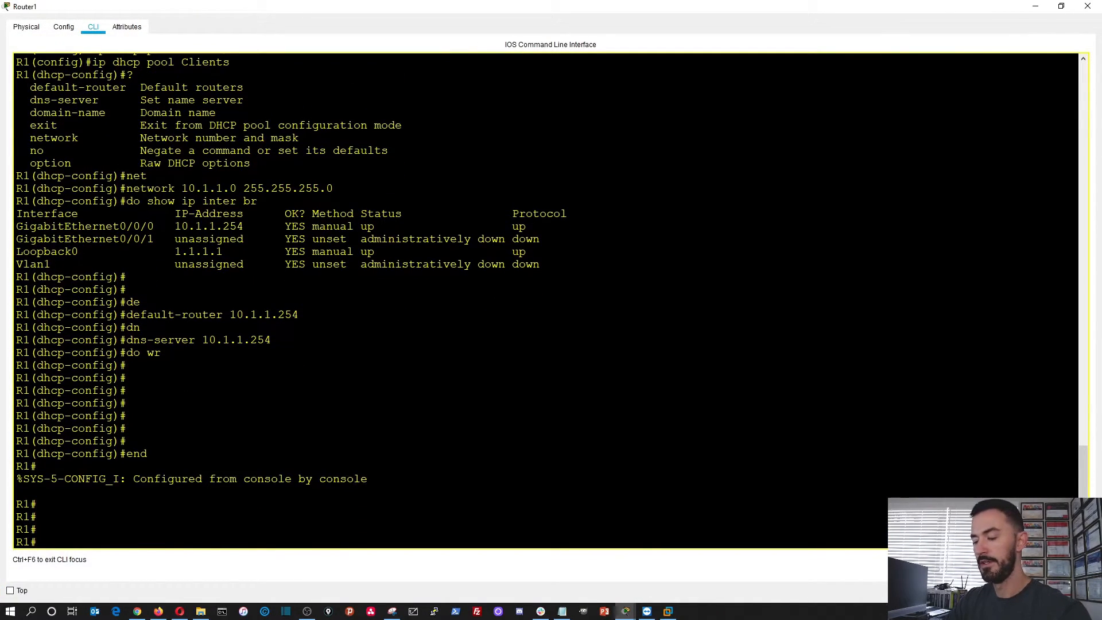
text(show)
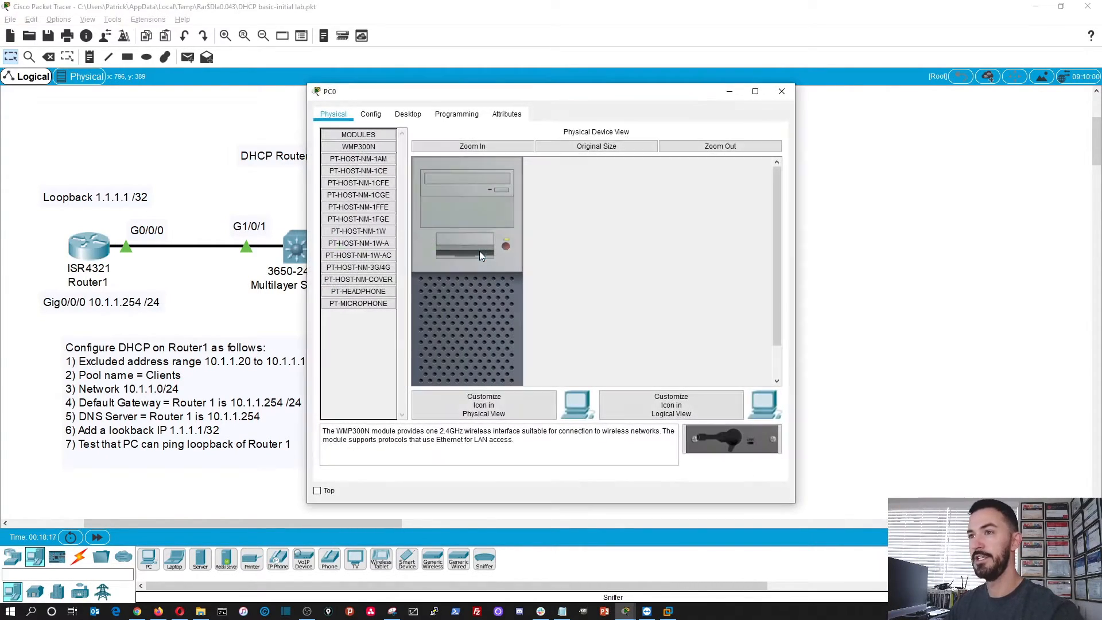
Check PC0's DHCP setting in IP Configuration and open its Command Prompt
click(408, 114)
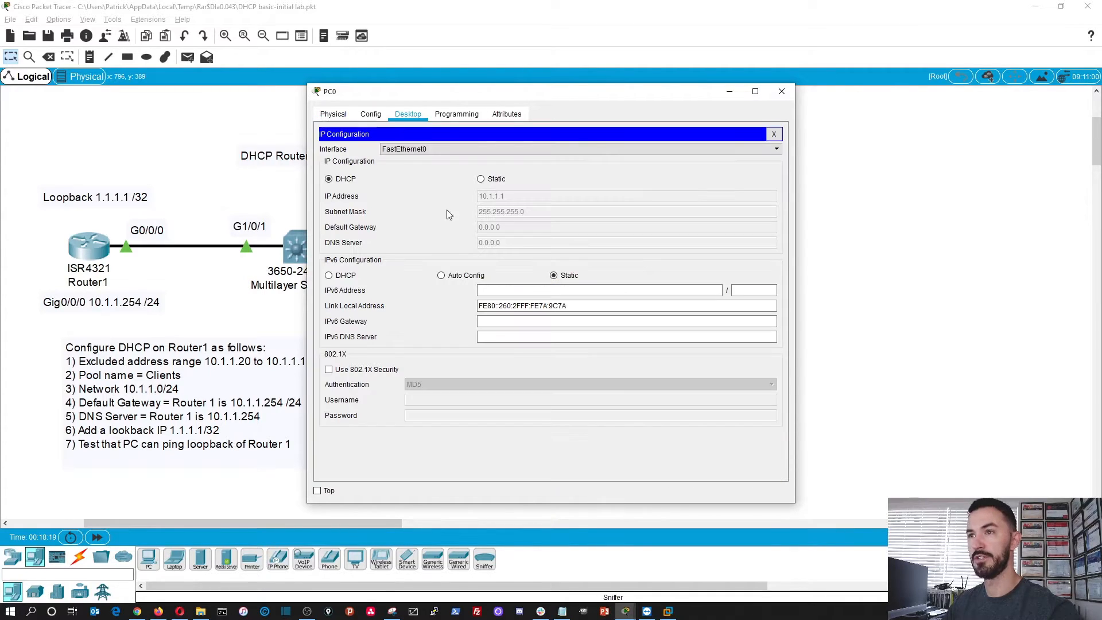
click(480, 179)
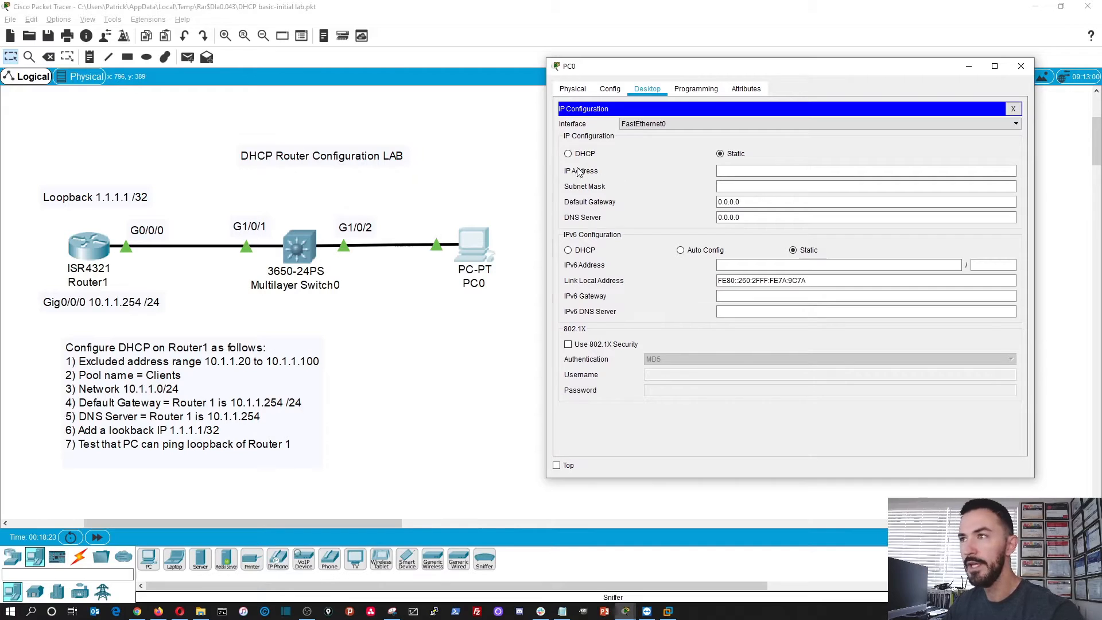
click(568, 153)
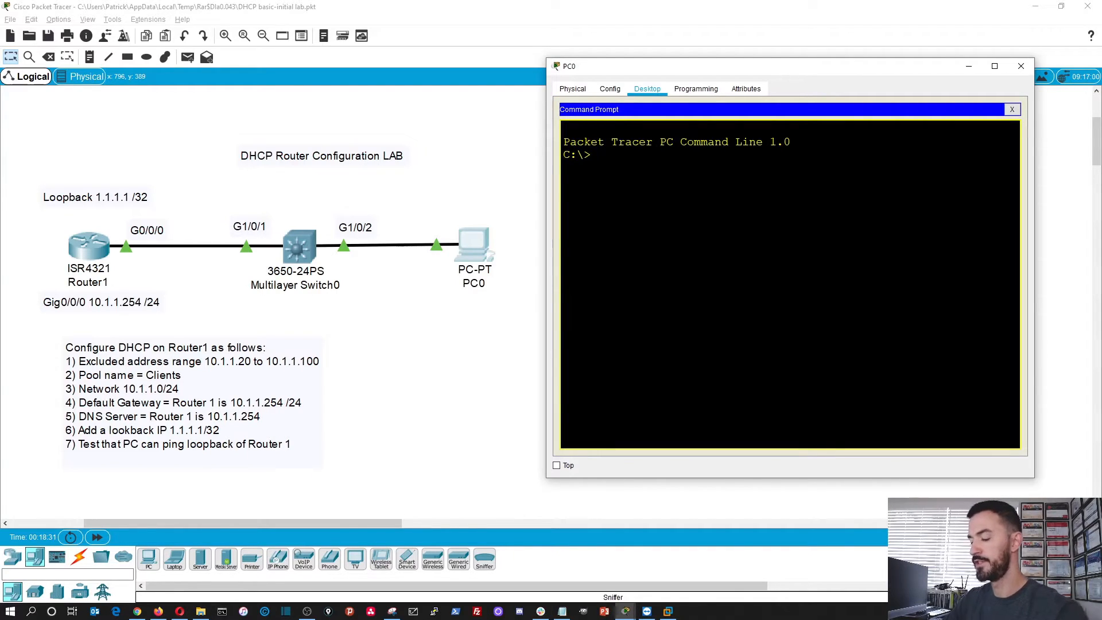
Run ipconfig on PC0, then ping 10.1.1.254 and 1.1.1.1
text(ipconfig)
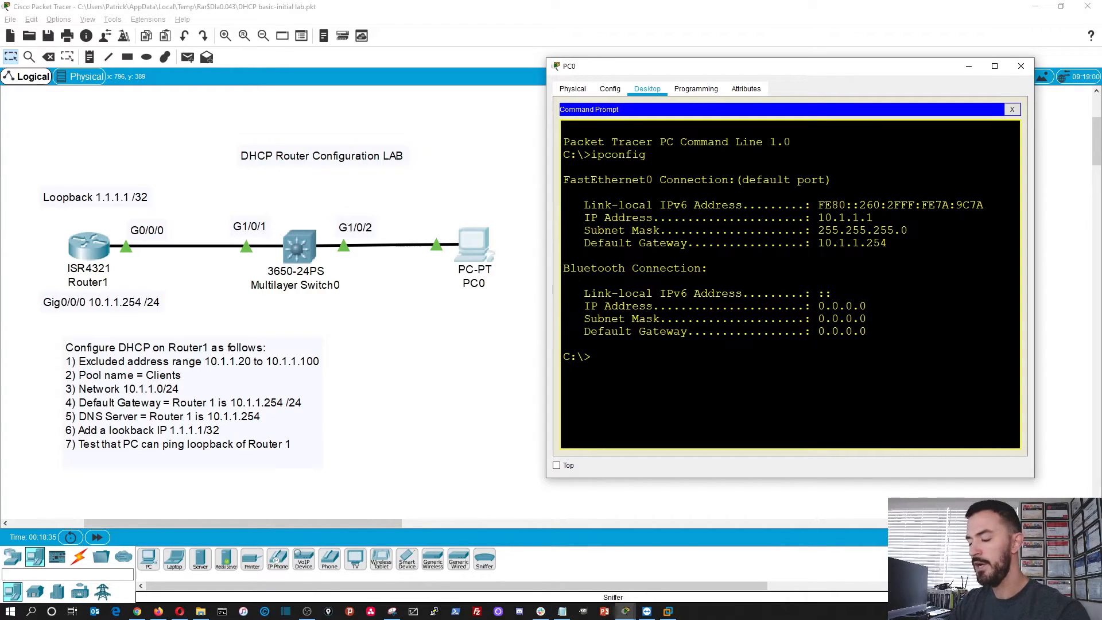
text(ping 1)
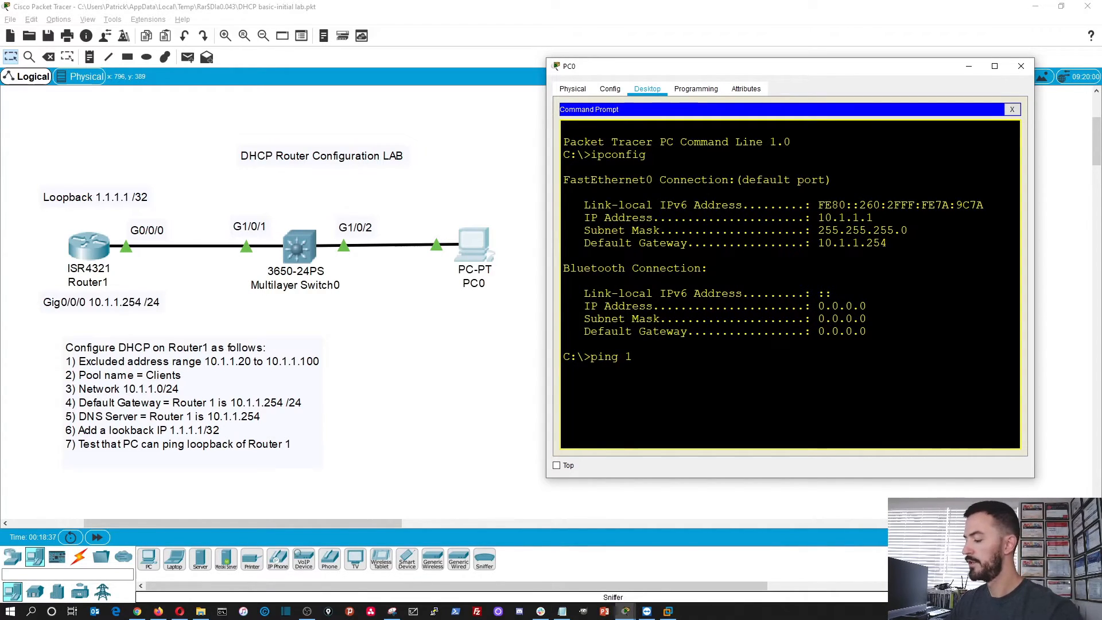
text(0.1.1.254)
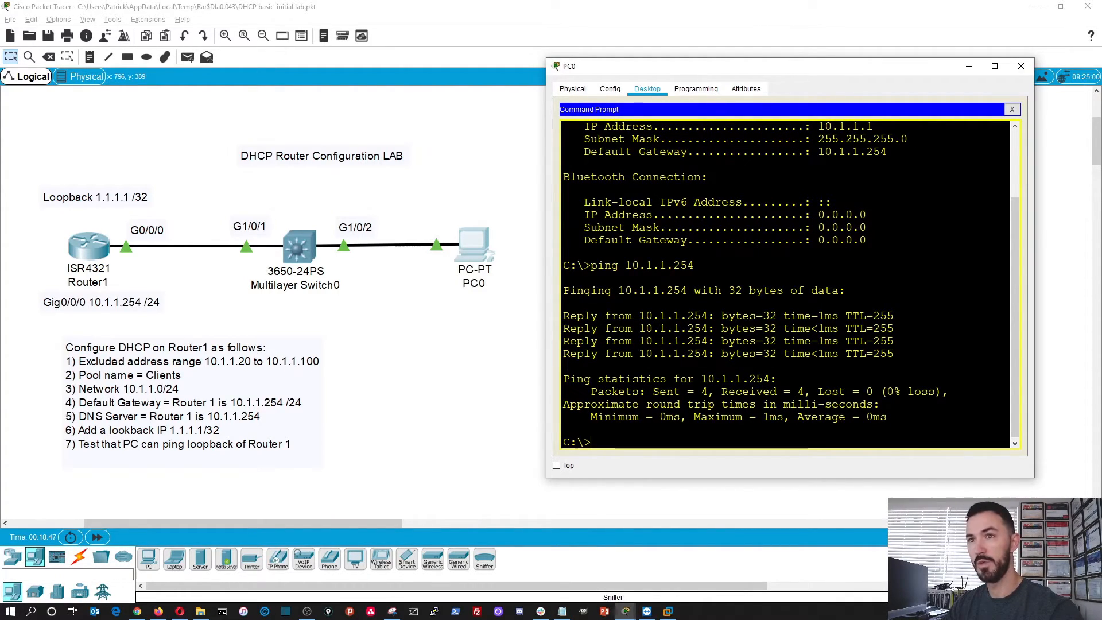
text(ping 1.1.1.1)
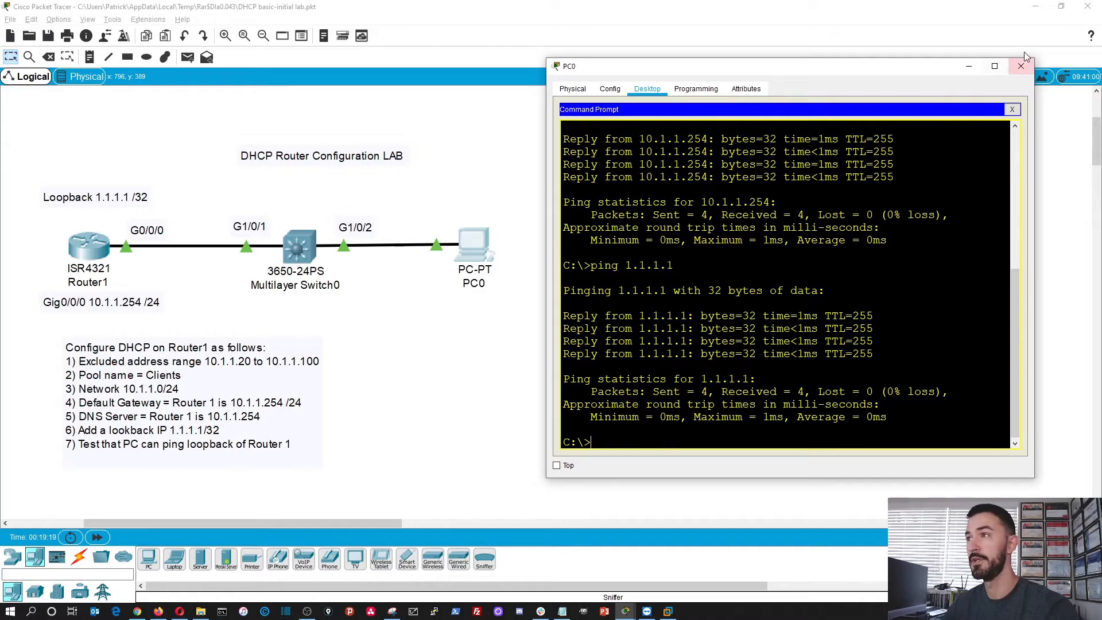
Rename the new laptop 'Pat Laptop' and cable it to Multilayer Switch0 with Copper Straight-Through
click(1021, 65)
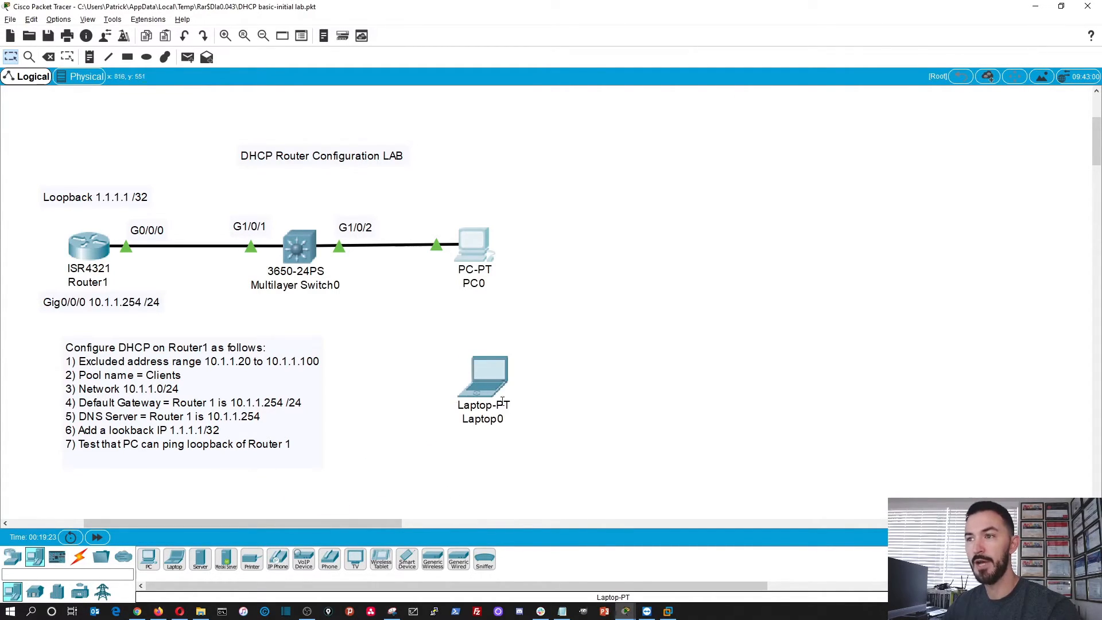
double_click(483, 419)
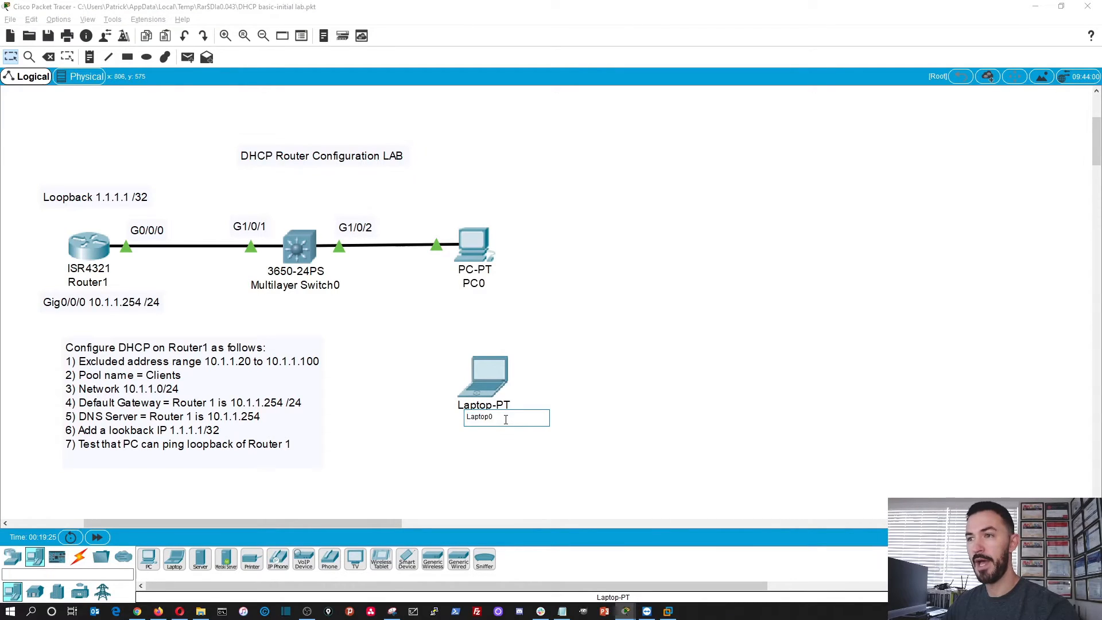
text(Pat)
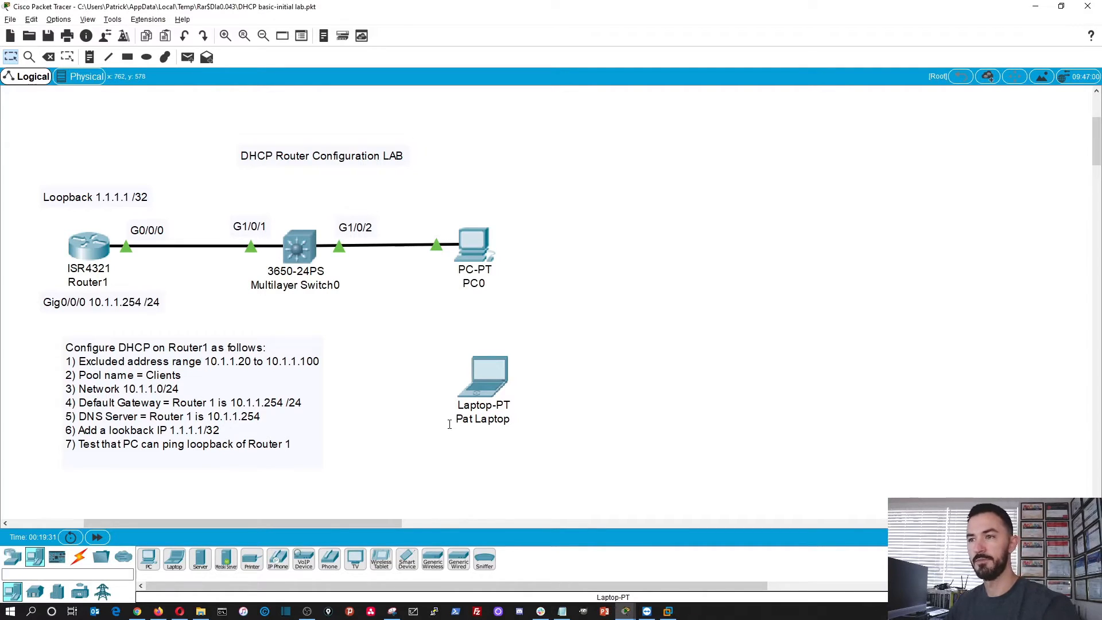
click(79, 557)
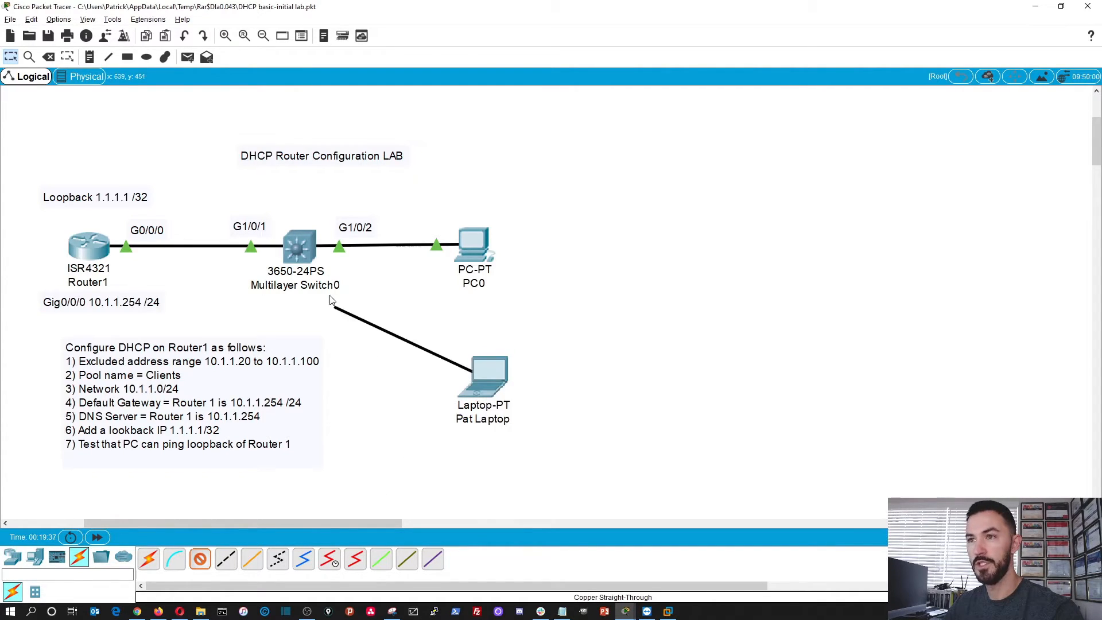
click(296, 246)
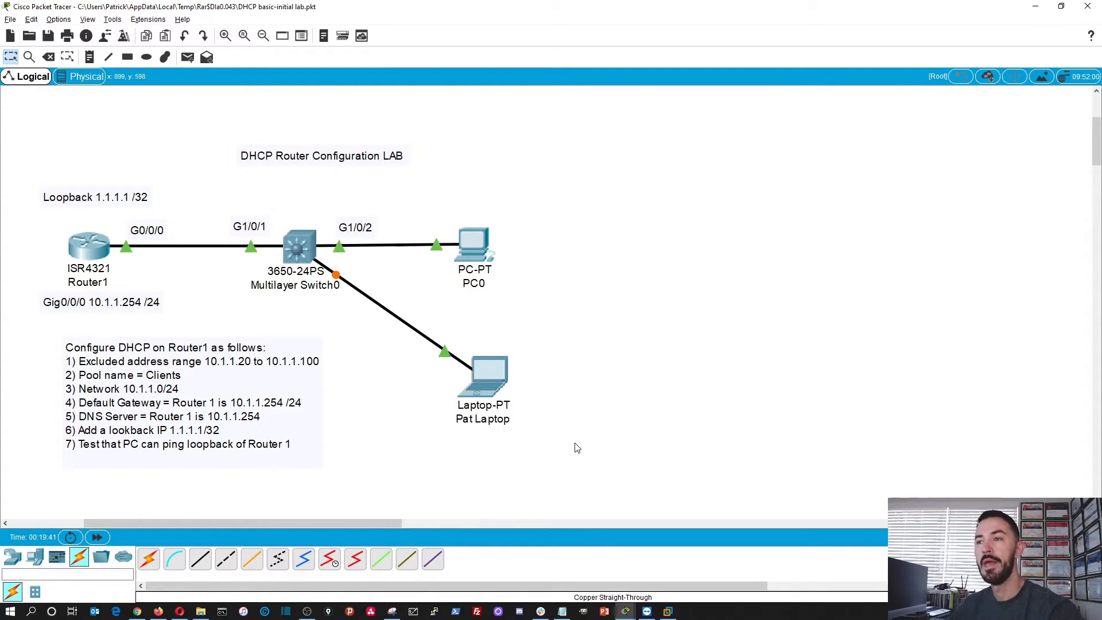
mouse_move(504, 409)
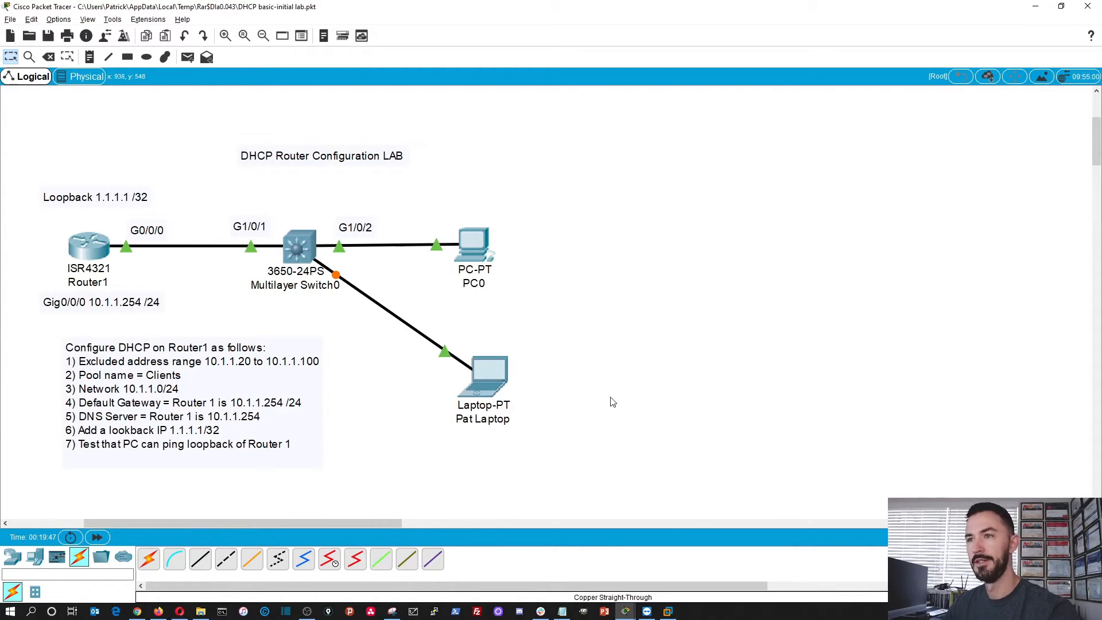
mouse_move(594, 412)
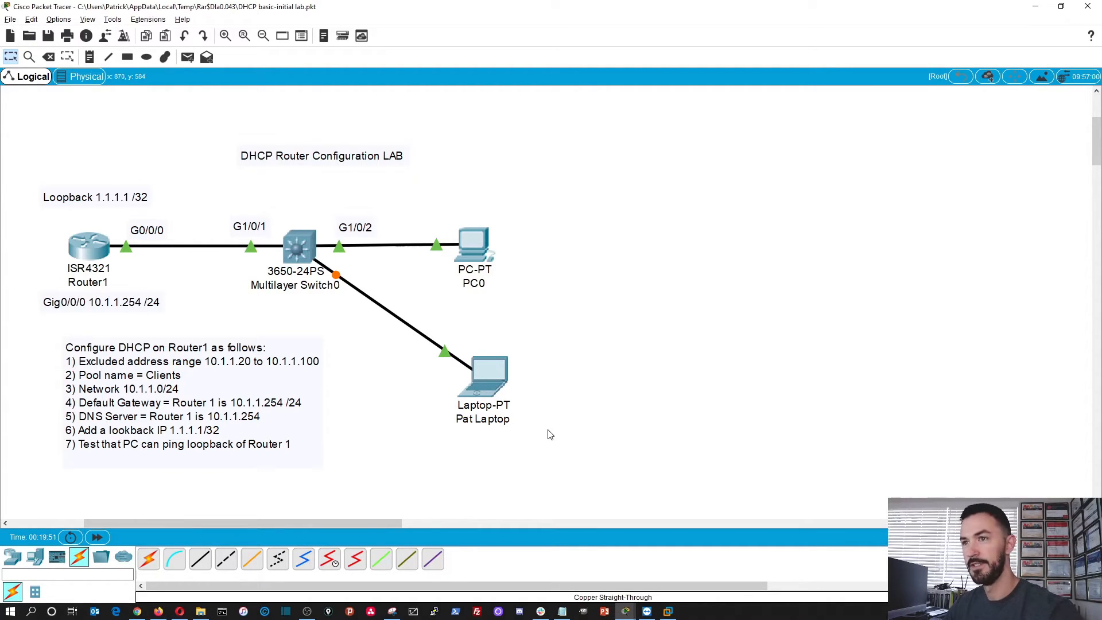
mouse_move(370, 369)
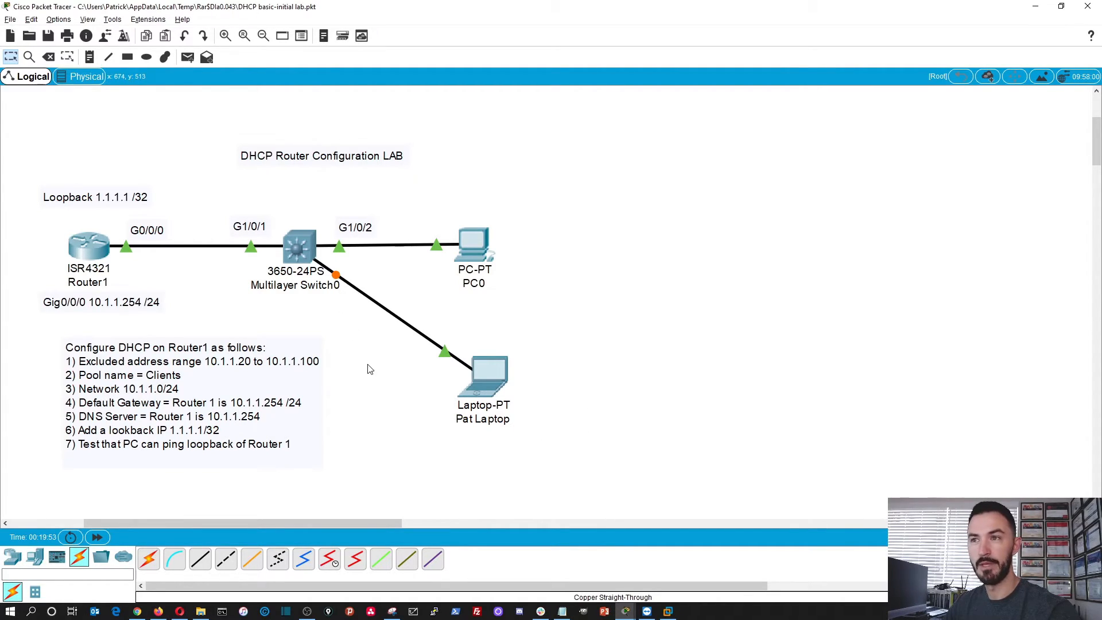
mouse_move(328, 291)
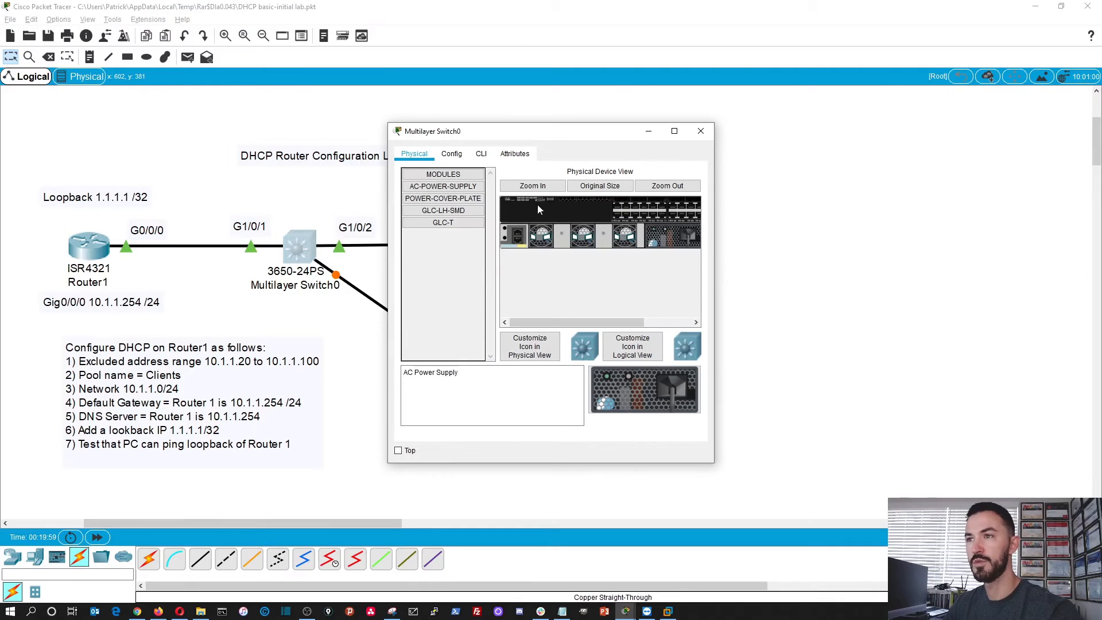
Run show spanning-tree on Multilayer Switch0 and confirm port Gi1/0/4 shows FWD
click(481, 154)
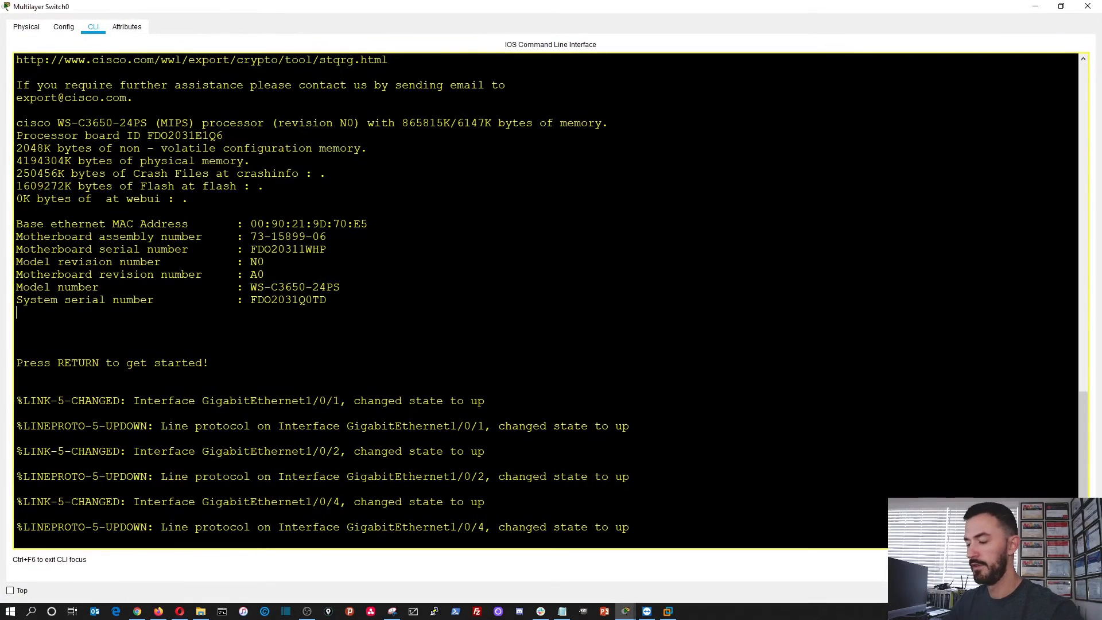
text(show spanning-tree)
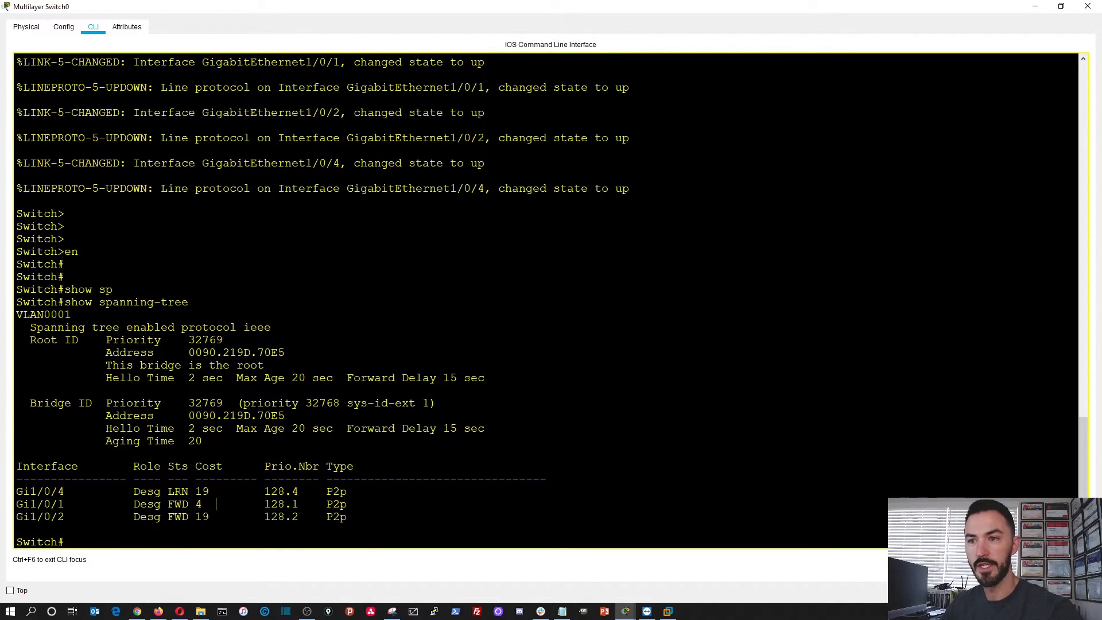
text(show spanning-tree)
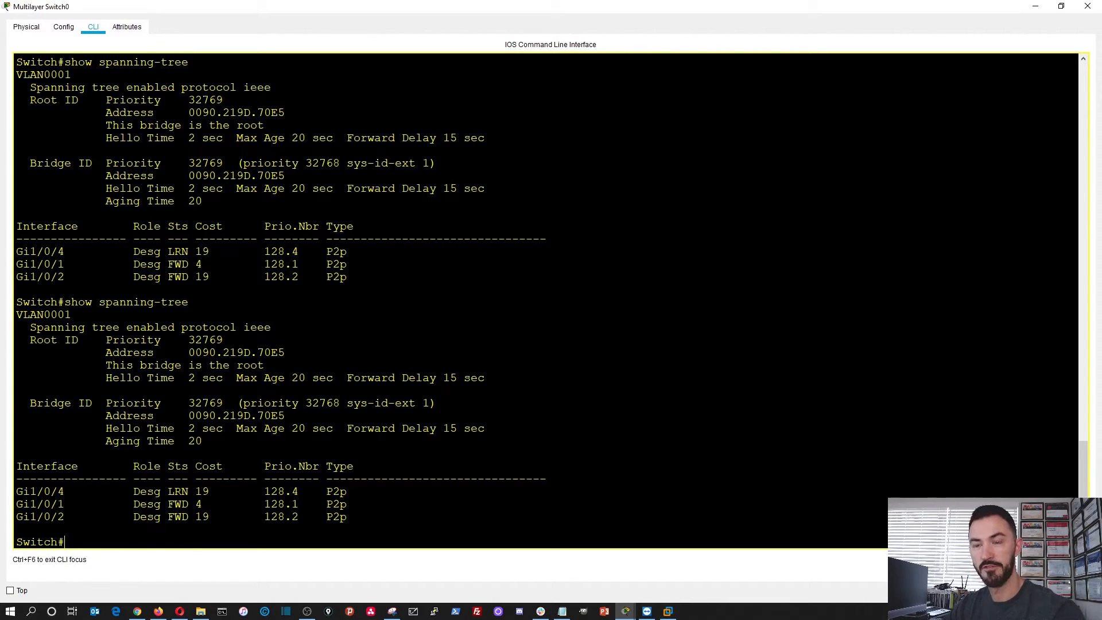
text(show spanning-tree ])
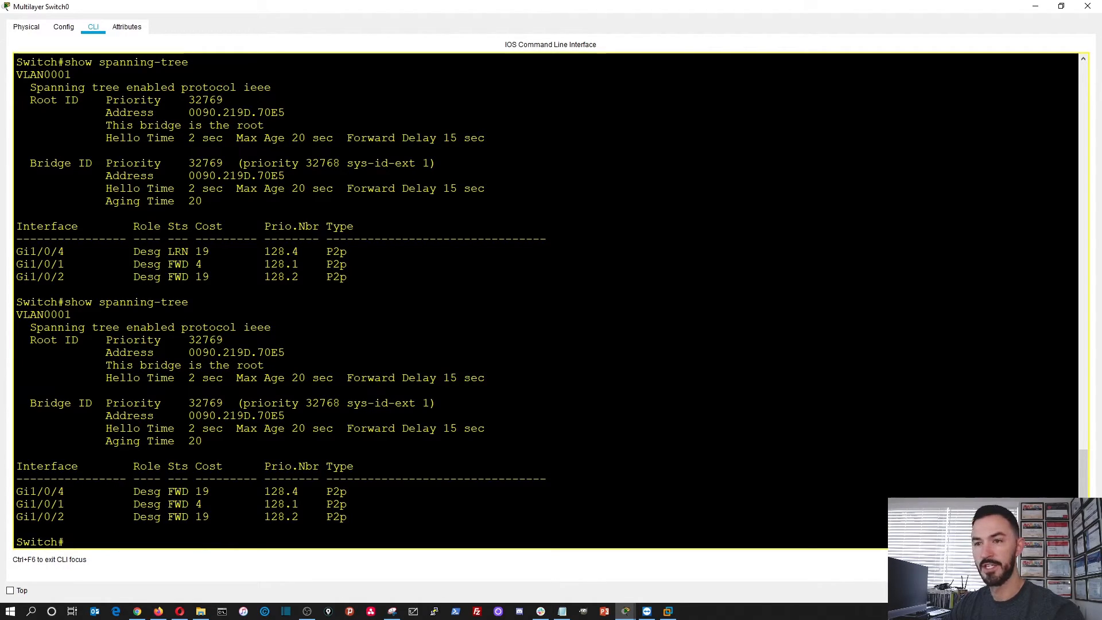
double_click(178, 491)
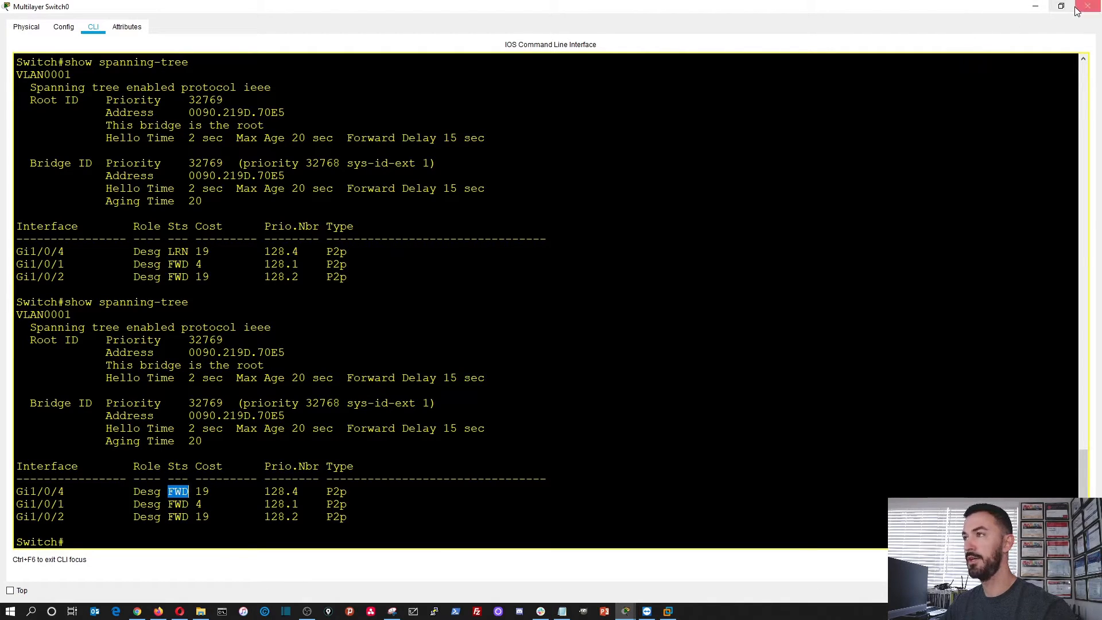
click(1088, 6)
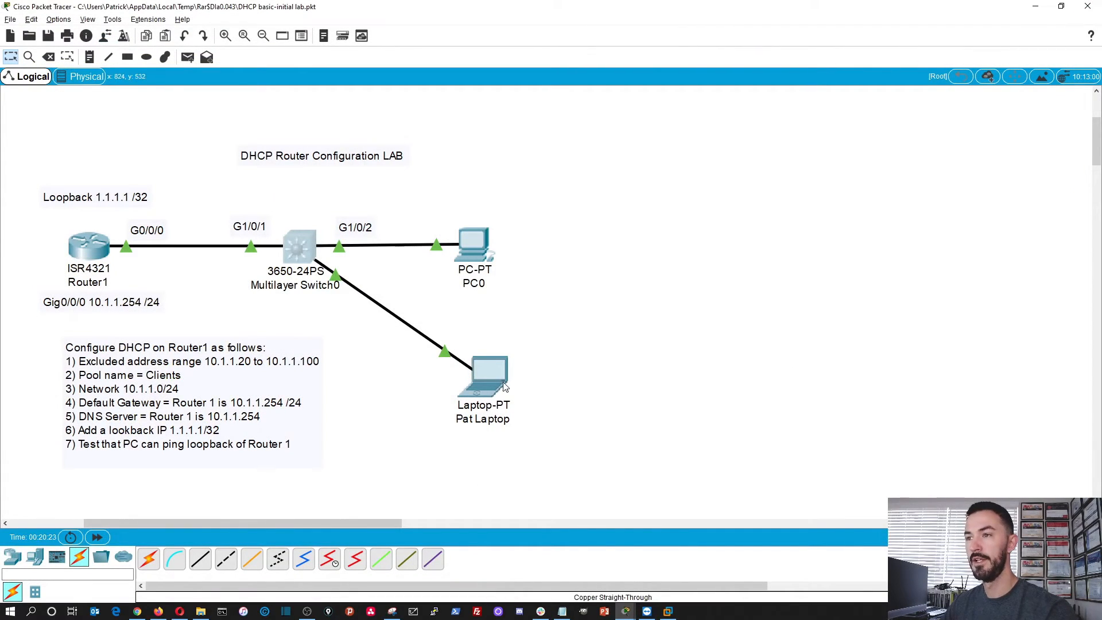
Switch Pat Laptop's IP Configuration to DHCP to obtain 10.1.1.2 with gateway 10.1.1.254
click(484, 379)
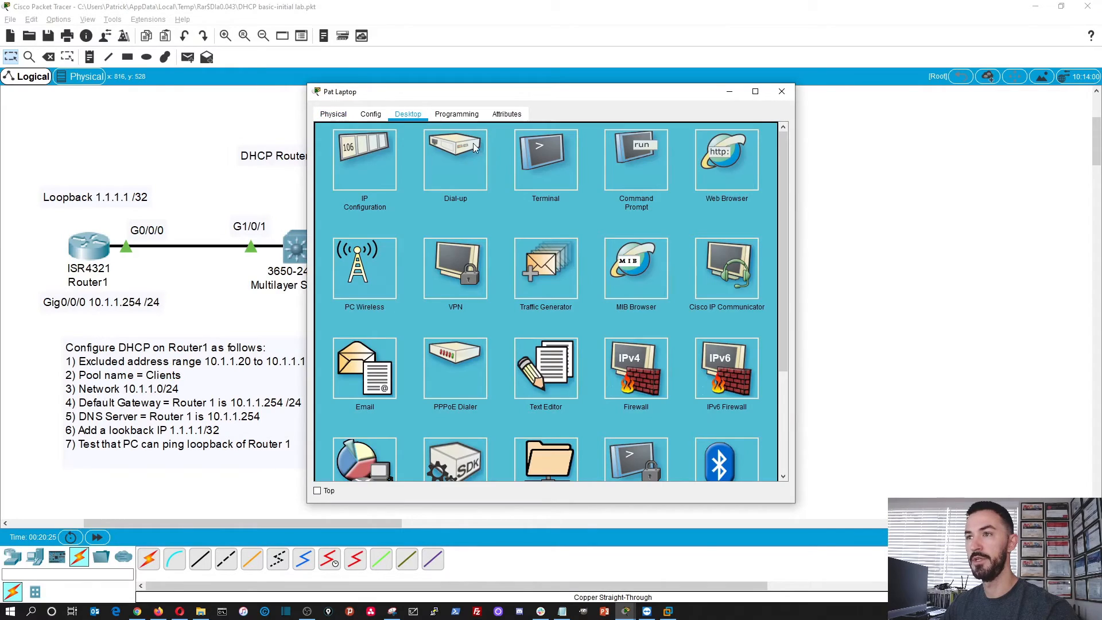
click(637, 160)
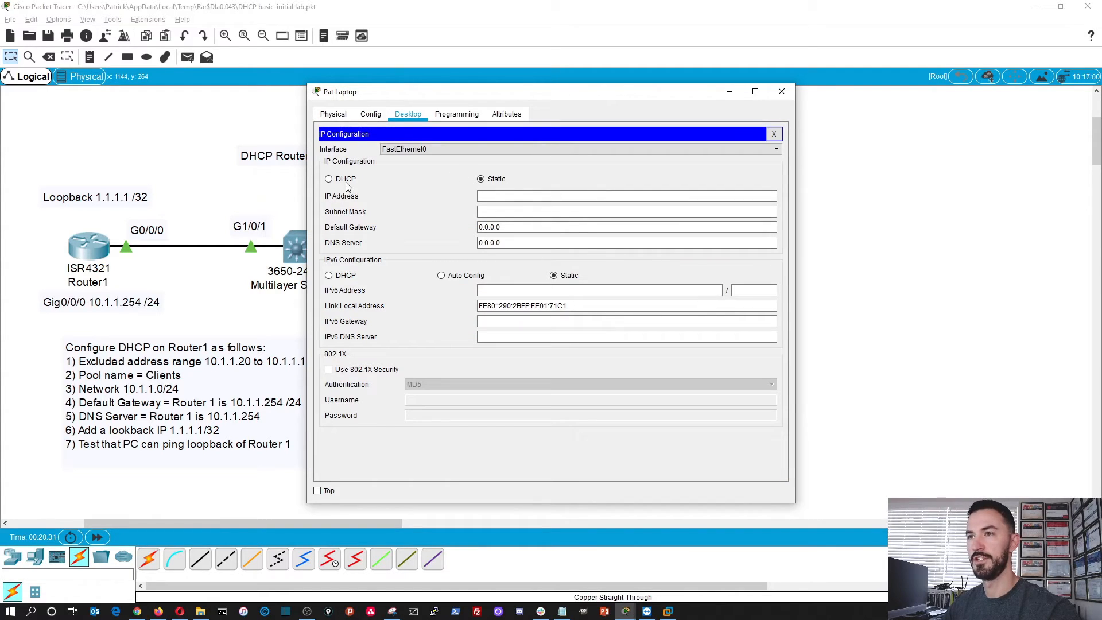
click(329, 179)
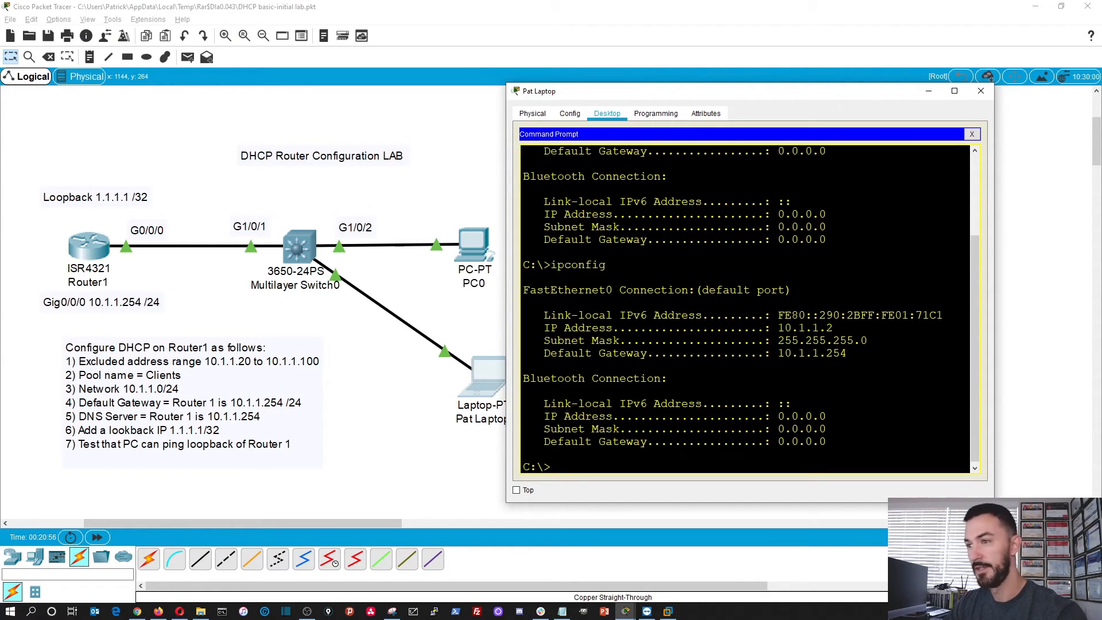
Ping gateway 10.1.1.254 and loopback 1.1.1.1 from Pat Laptop's Command Prompt
text(ping 1)
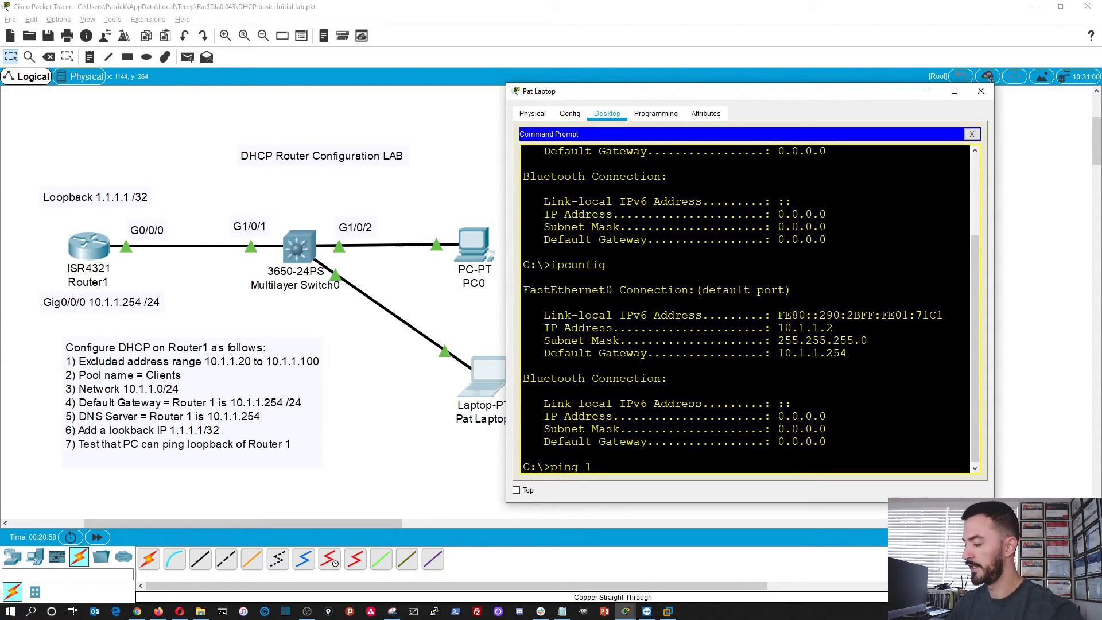
text(0.1.1.23)
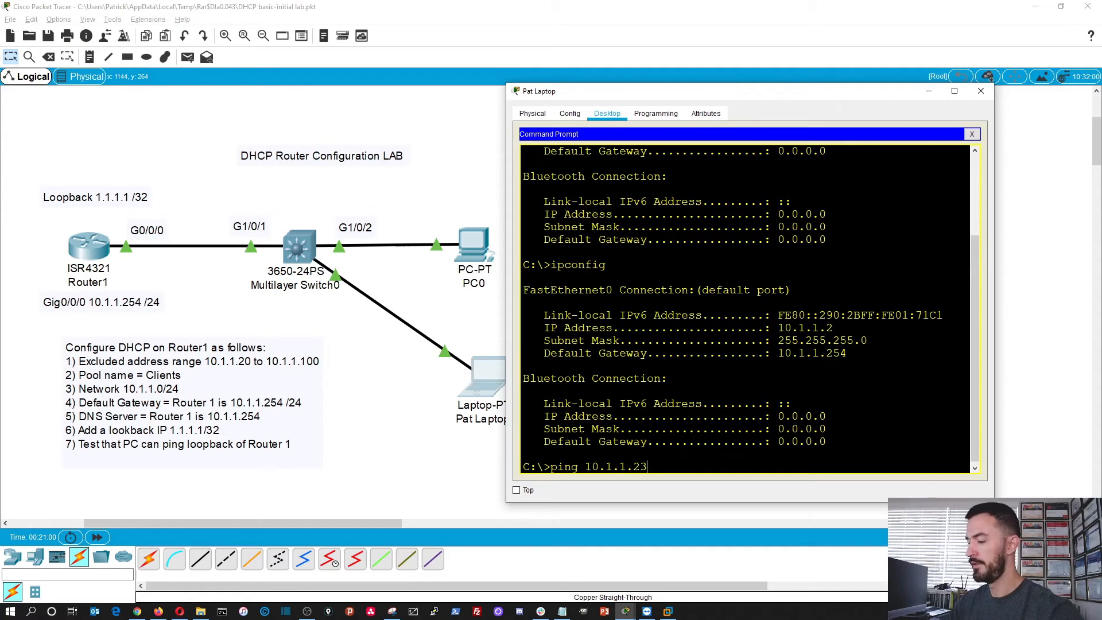
text(54)
key(Enter)
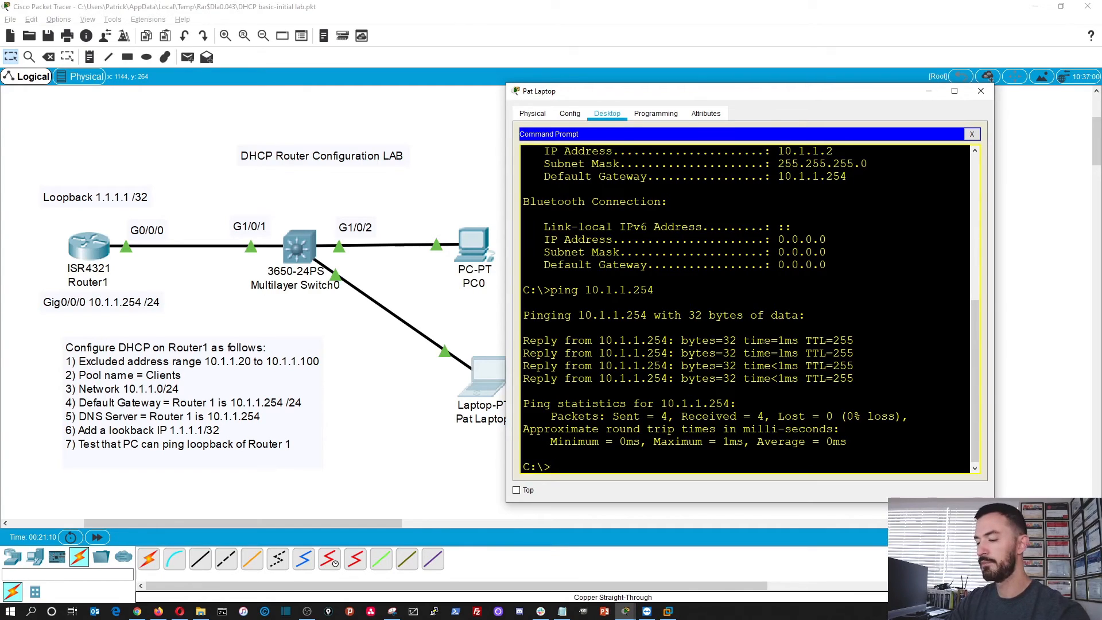
text(ping 1.1.1.1)
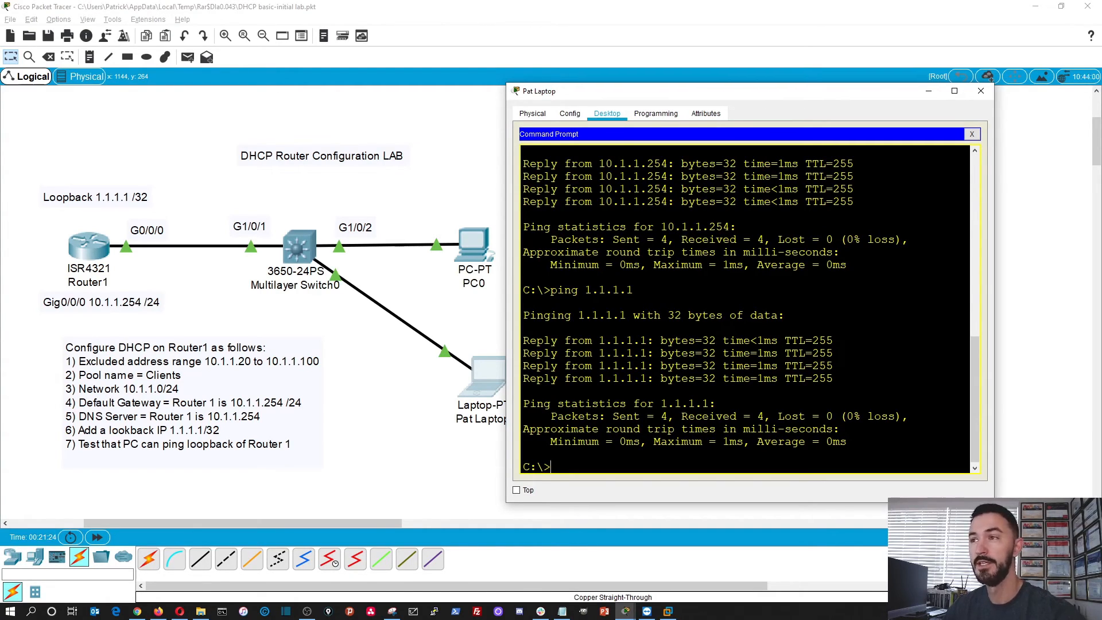
click(981, 91)
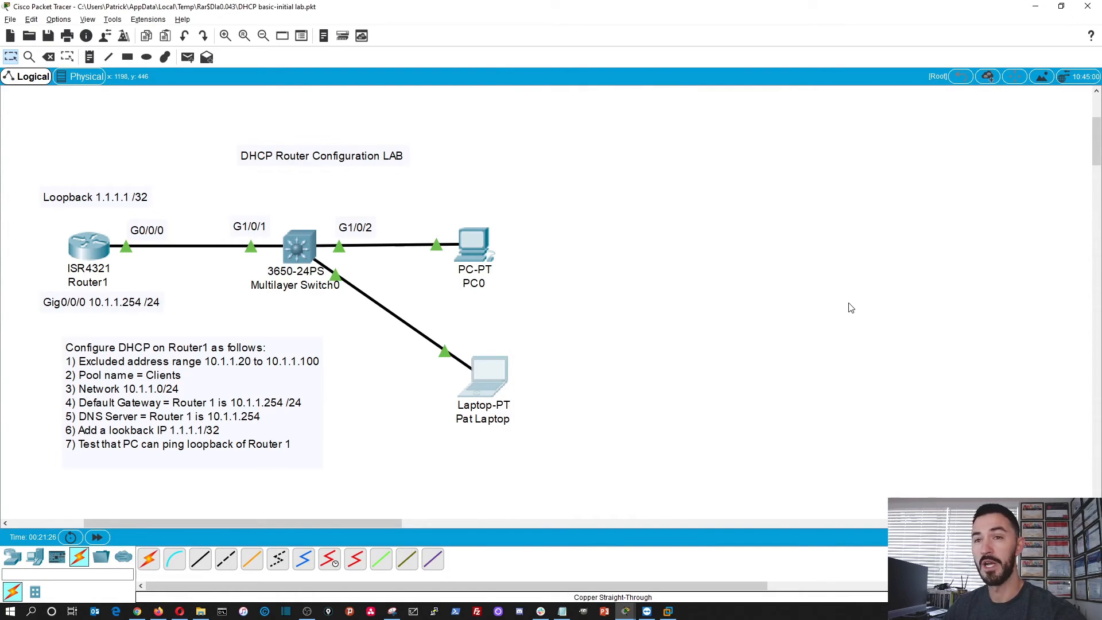